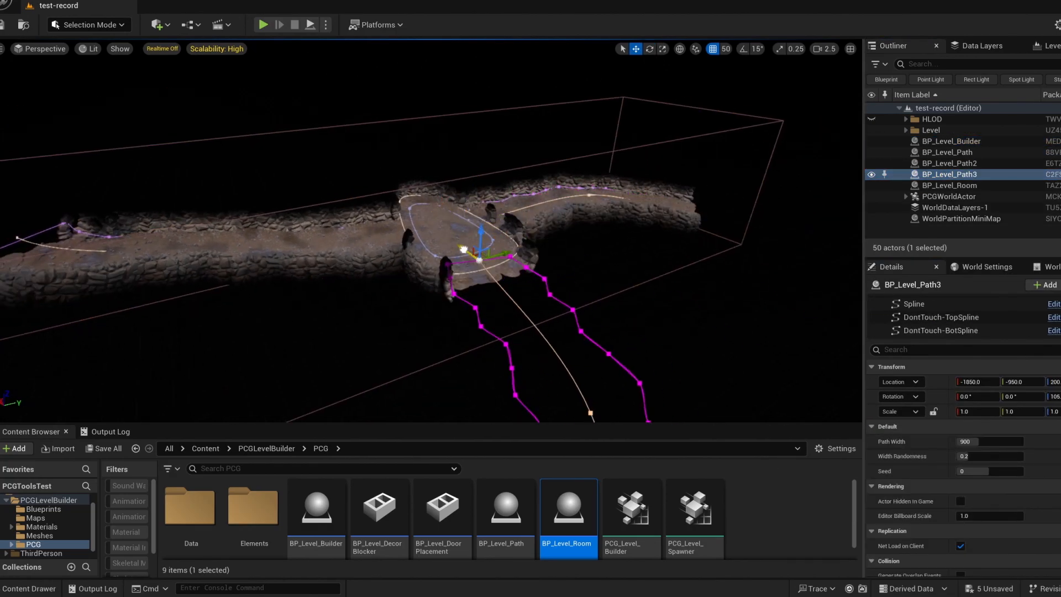
# Load the Demo_General map, then return from the wall light blueprint to the level editor
pyautogui.click(263, 25)
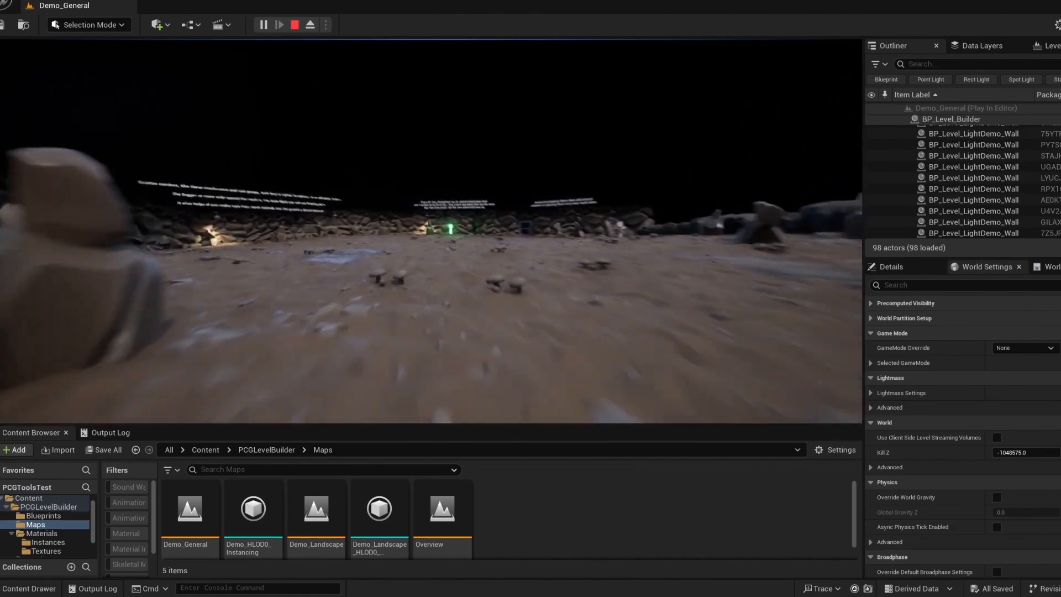
pyautogui.moveTo(427, 237)
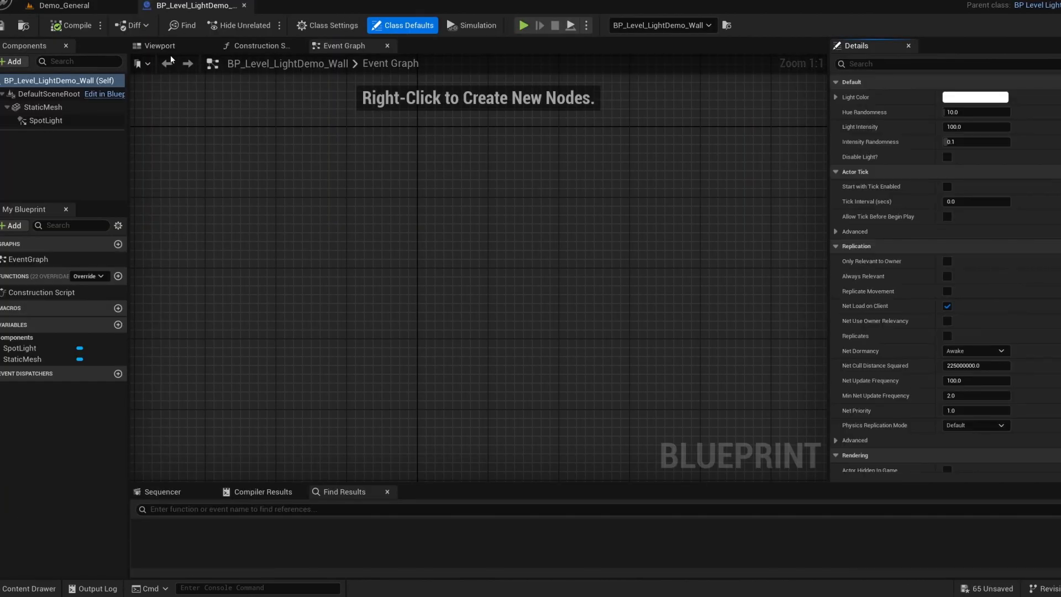
pyautogui.click(159, 46)
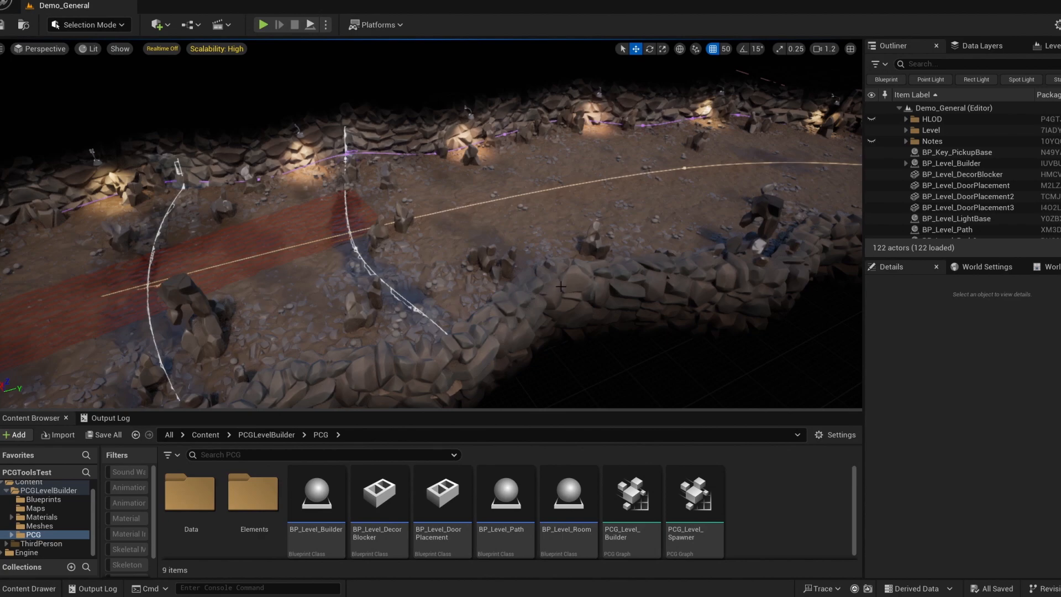
# Select BP_Level_Builder and locate its DA_Level_DemoGeneral mesh set in the Content Browser
pyautogui.click(950, 163)
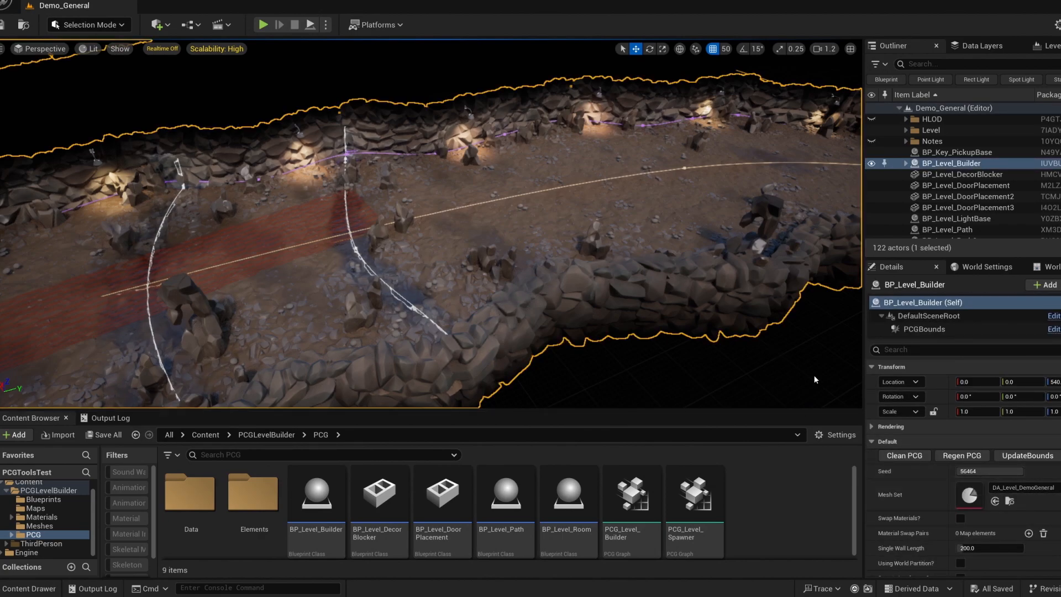
pyautogui.click(40, 526)
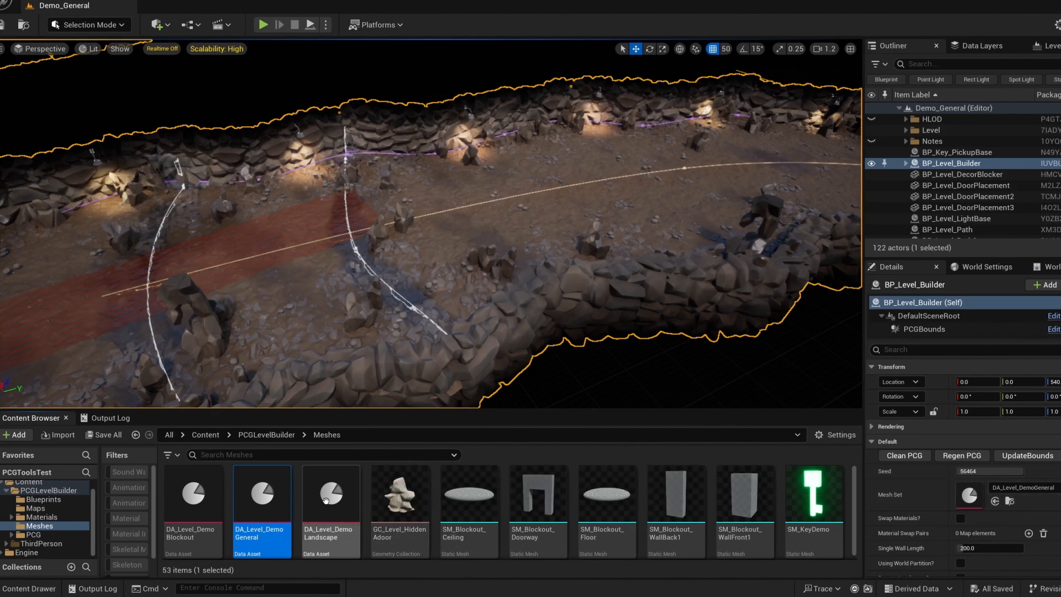
pyautogui.moveTo(128, 529)
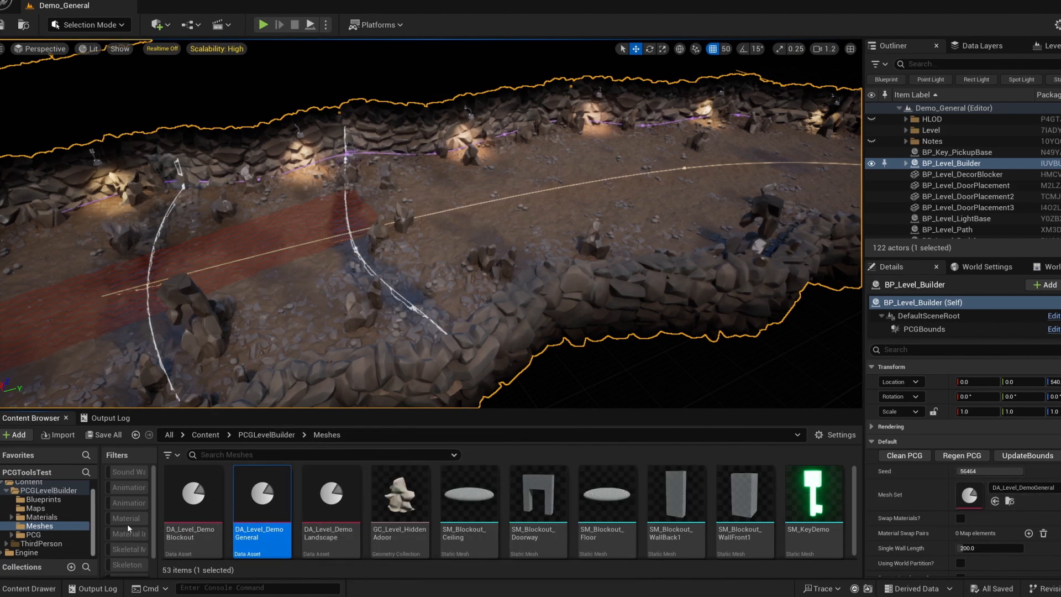
pyautogui.moveTo(969, 493)
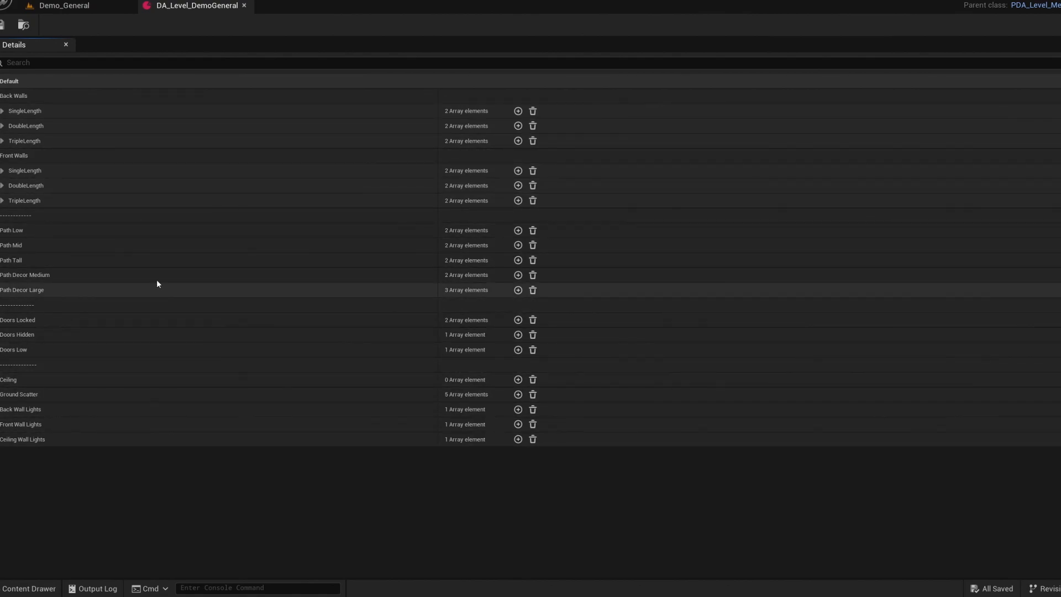
pyautogui.moveTo(20, 116)
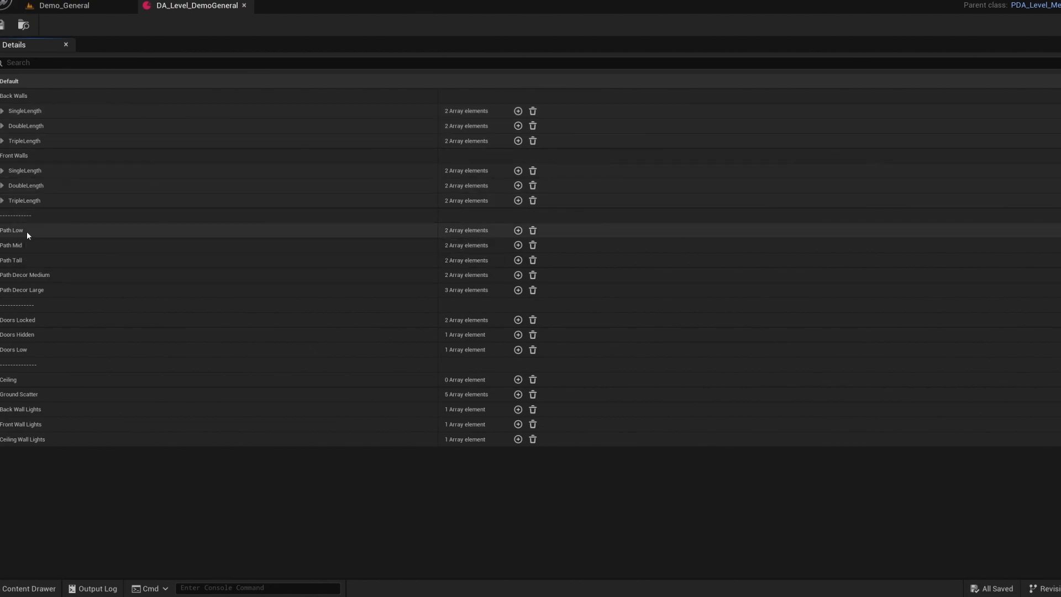
pyautogui.moveTo(128, 367)
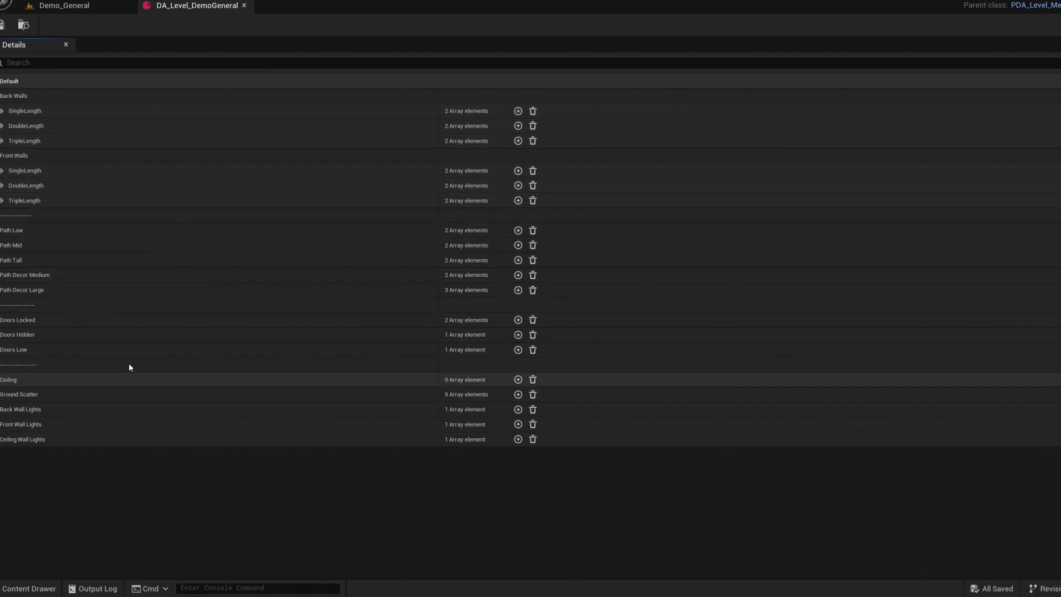
pyautogui.moveTo(21, 424)
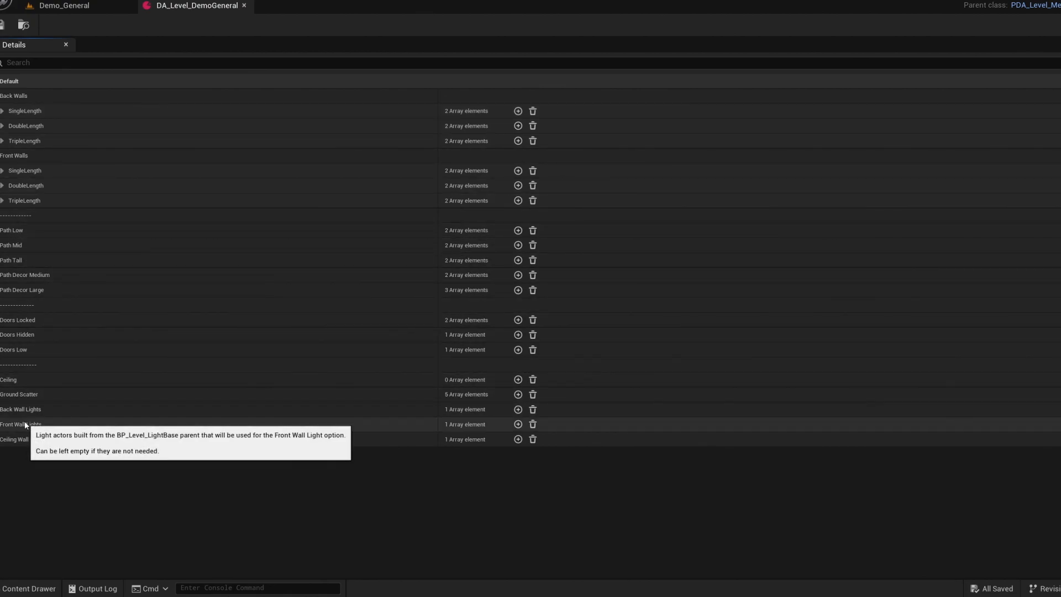
pyautogui.moveTo(17, 291)
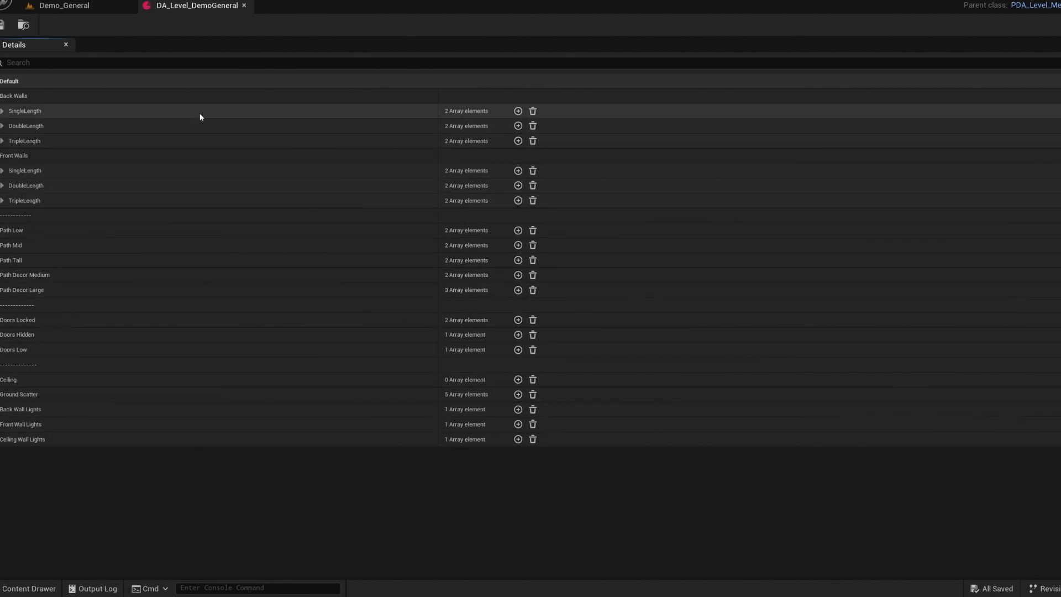
pyautogui.moveTo(198, 5)
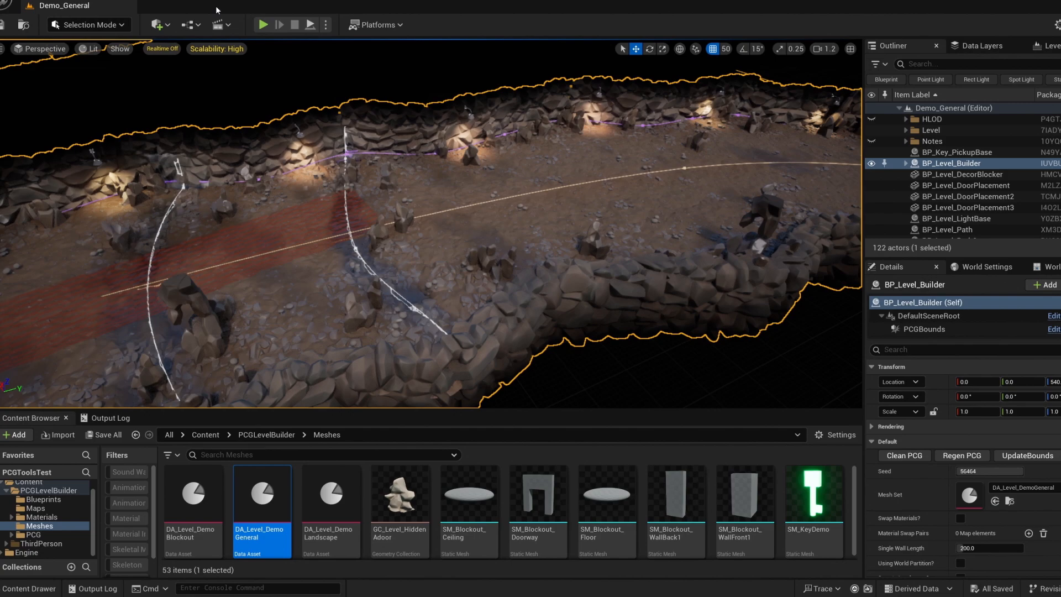
pyautogui.moveTo(331, 494)
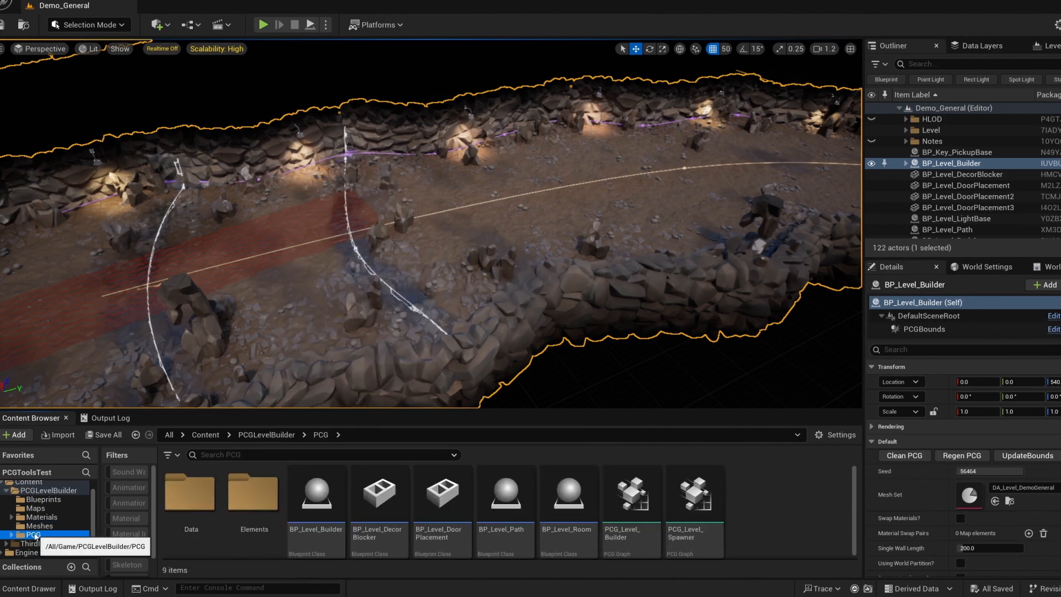
# Create a PDA_Level_MeshSet data asset in Meshes and name it DA_Demo
pyautogui.click(39, 526)
pyautogui.write('level')
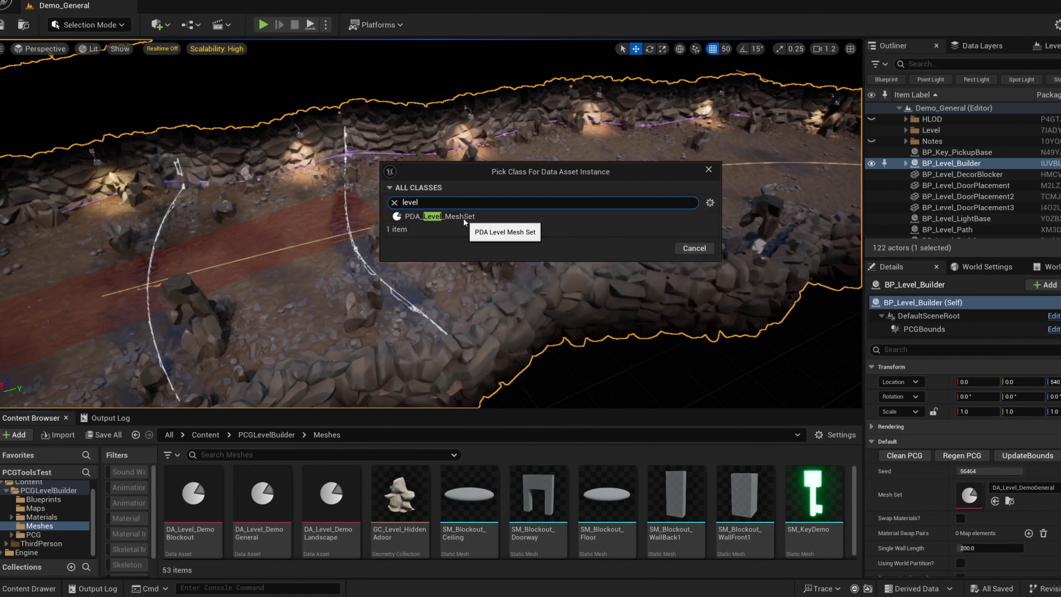
pyautogui.click(436, 216)
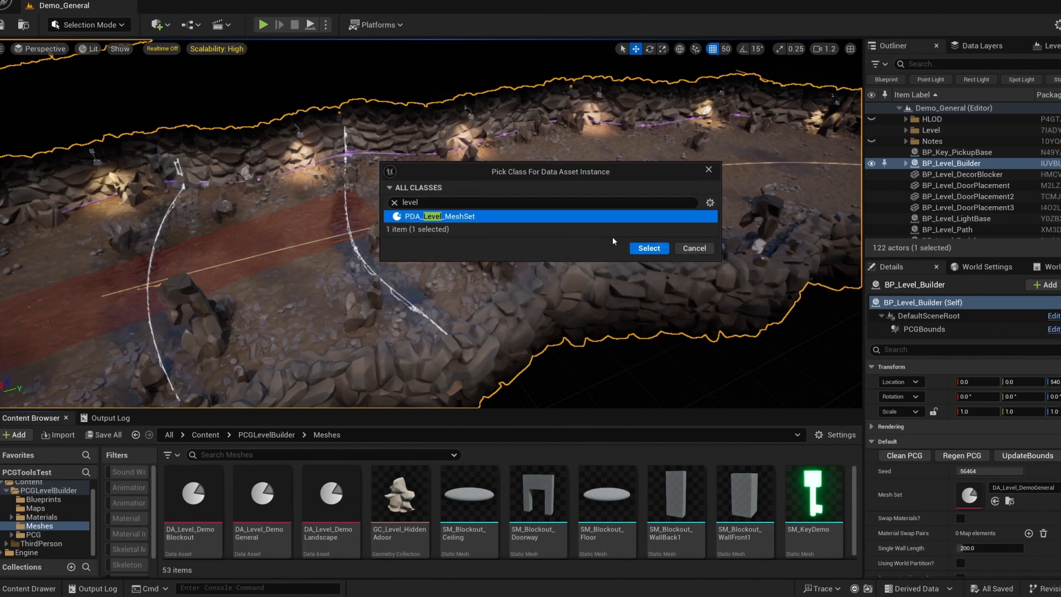
pyautogui.click(647, 247)
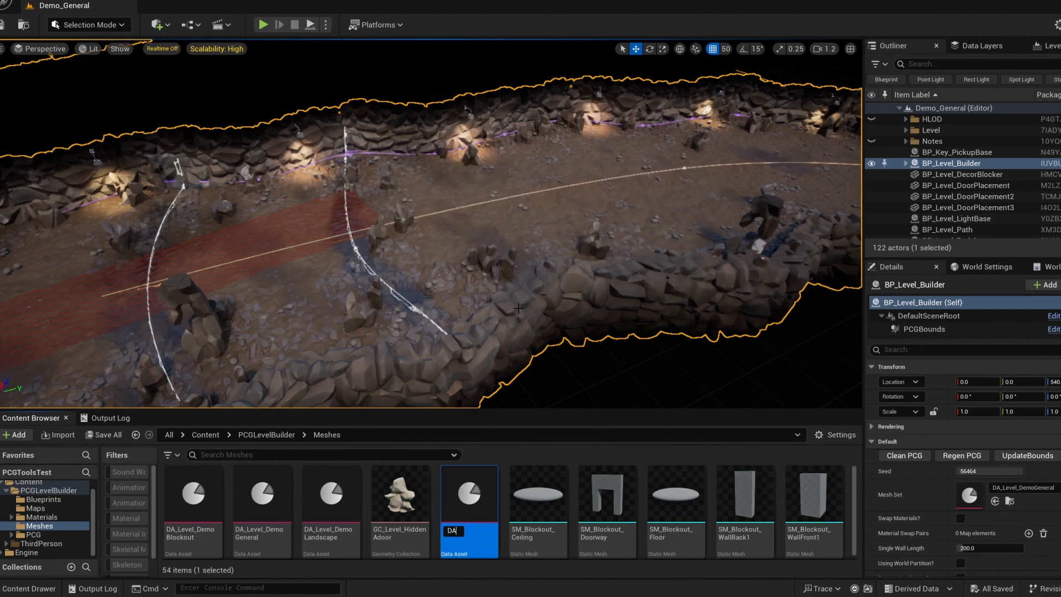
pyautogui.write('_Demo')
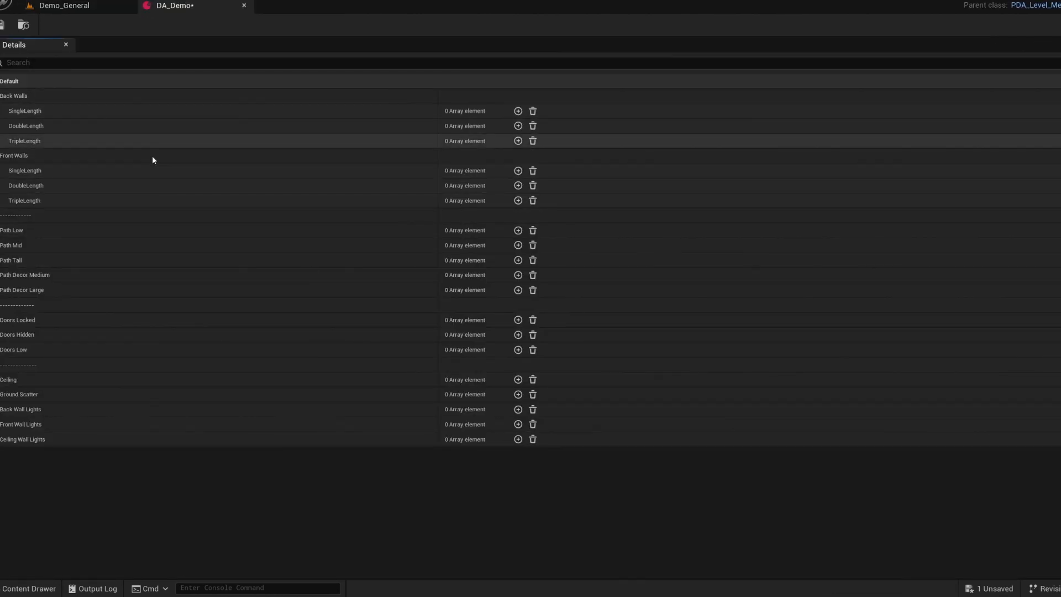
pyautogui.moveTo(255, 420)
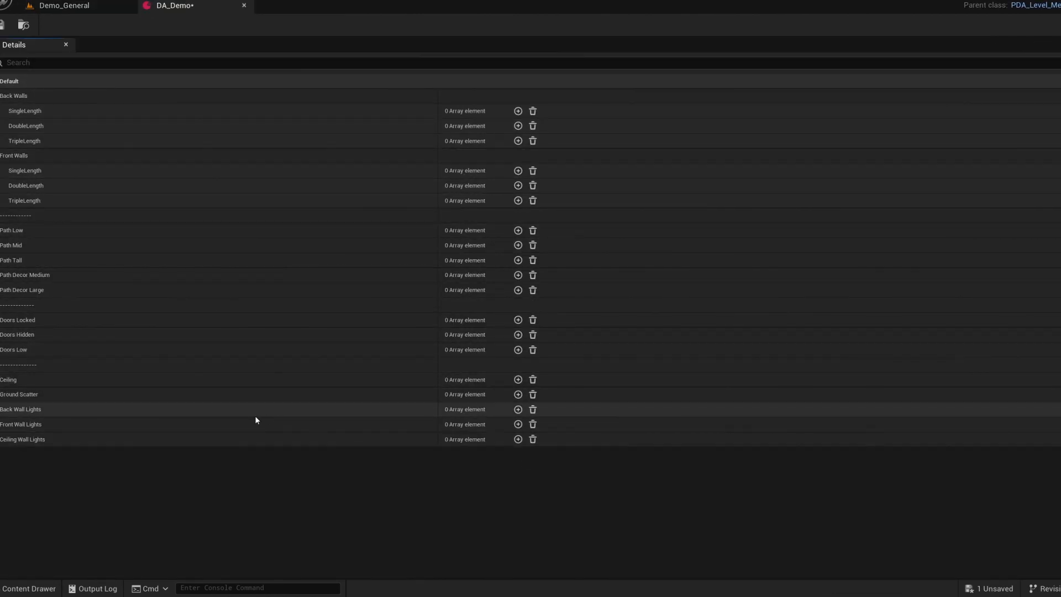
pyautogui.moveTo(304, 267)
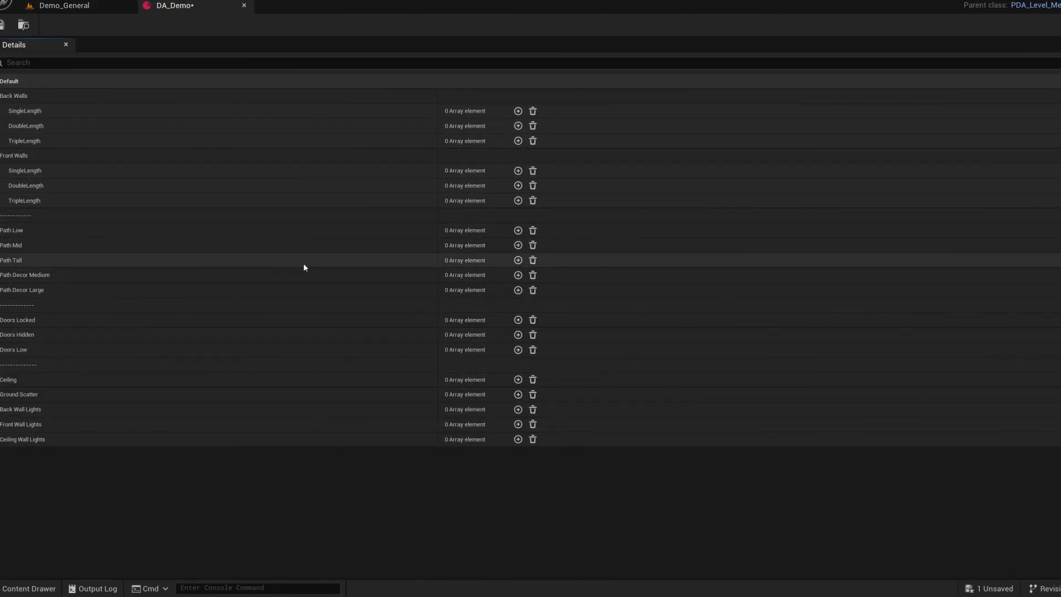
# Add a Back Walls SingleLength entry and assign it the SM_Level_WallBack1A mesh
pyautogui.click(517, 110)
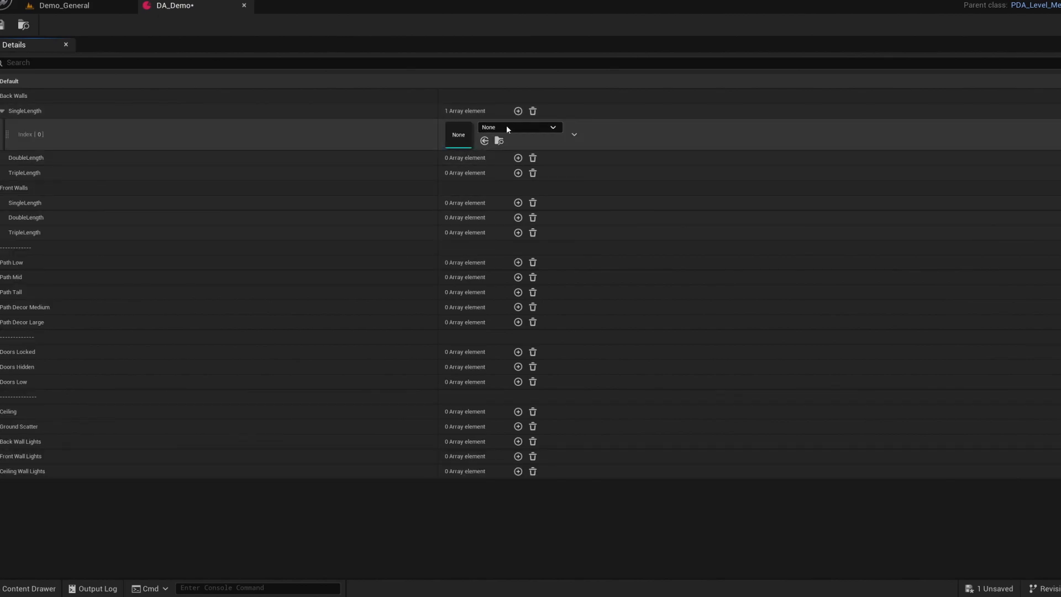
pyautogui.click(517, 127)
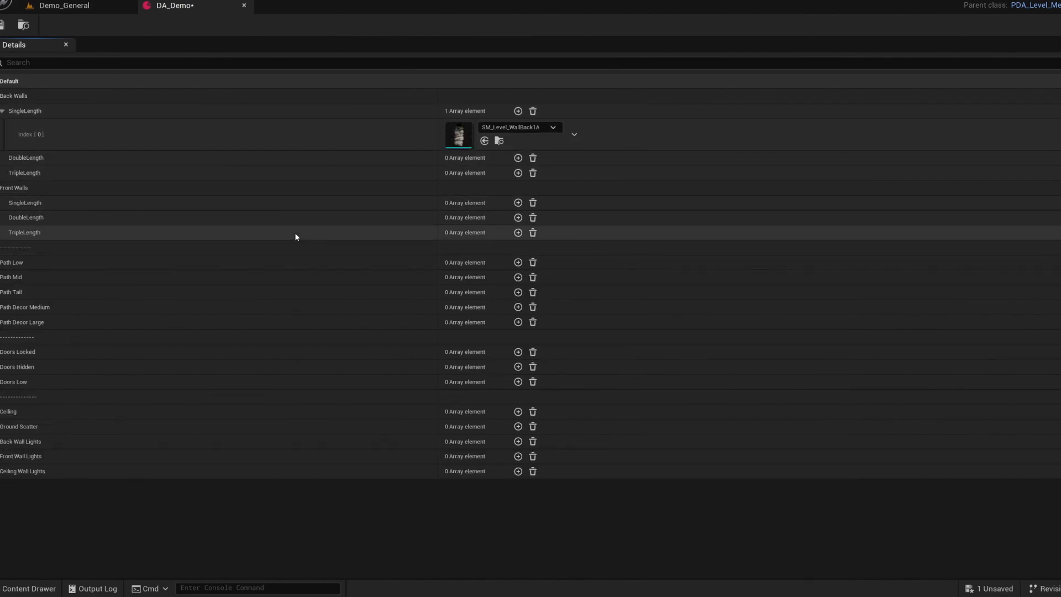
pyautogui.moveTo(19, 248)
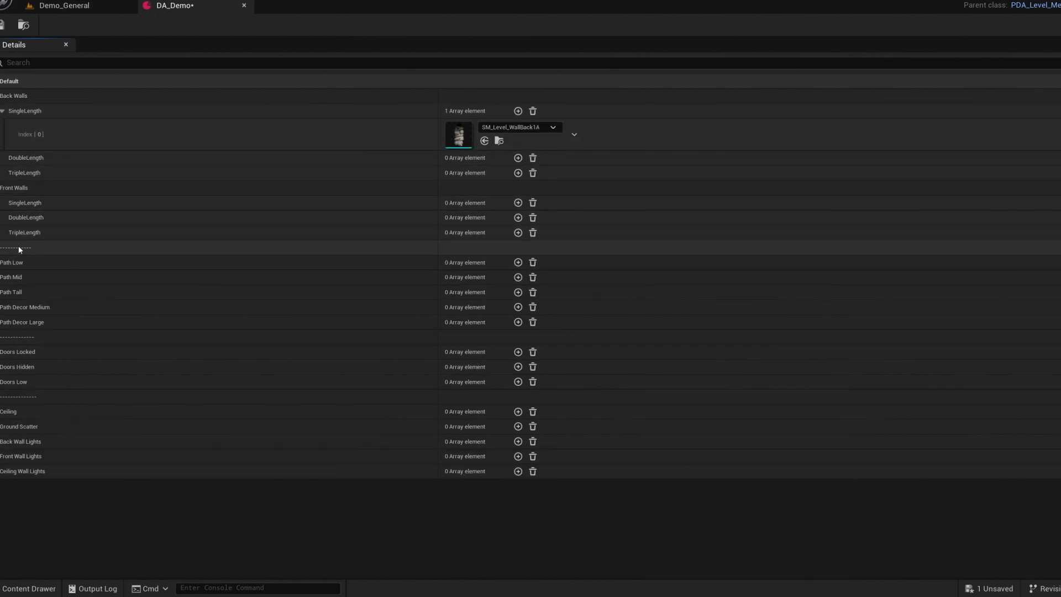
pyautogui.moveTo(17, 249)
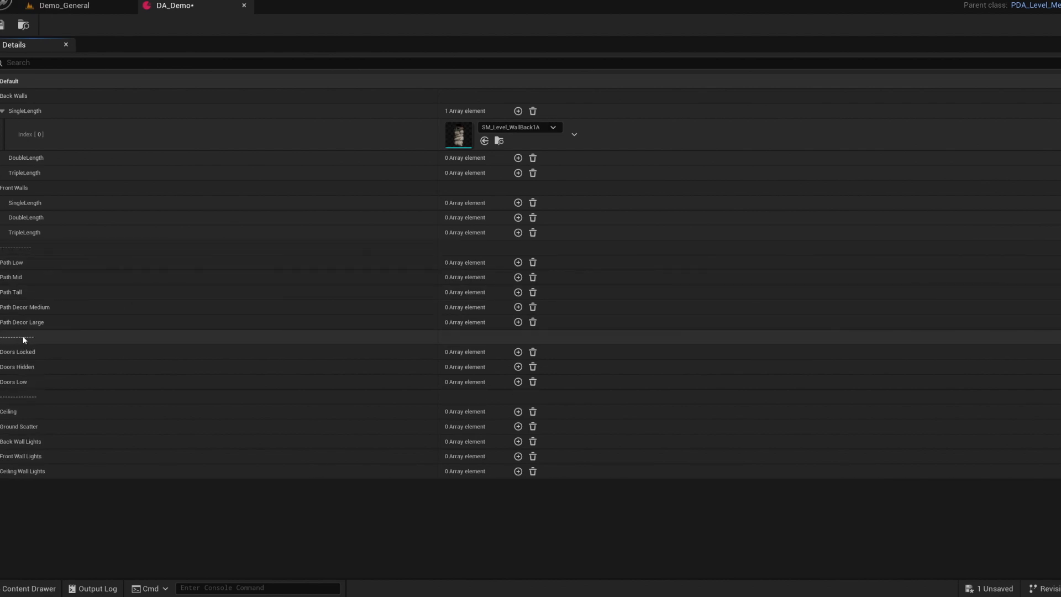
pyautogui.moveTo(352, 246)
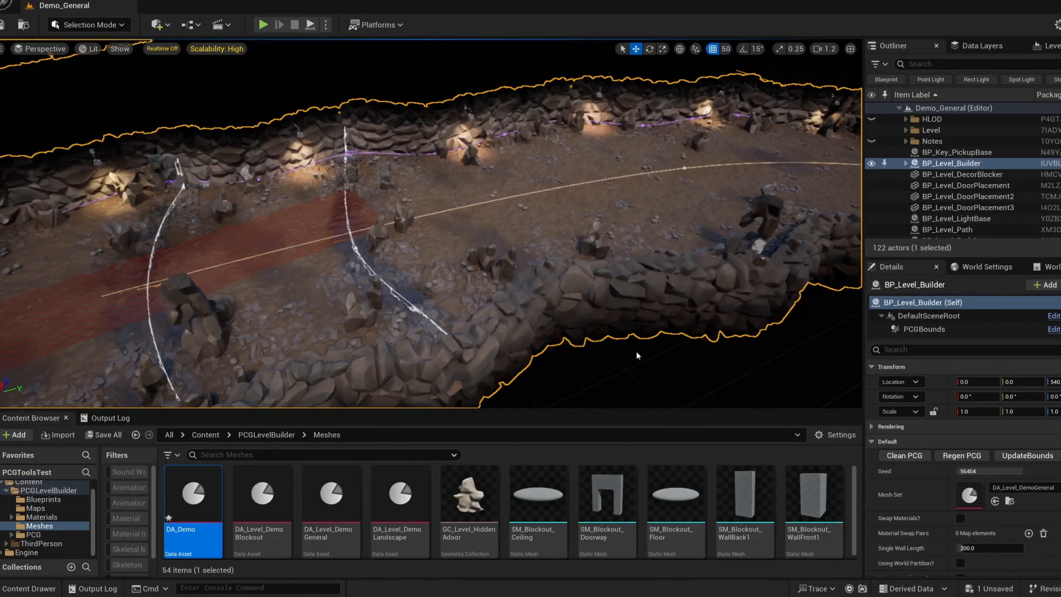
# Browse the available Mesh Set data assets, then run Clean PCG to clear the generated cave geometry
pyautogui.click(1009, 497)
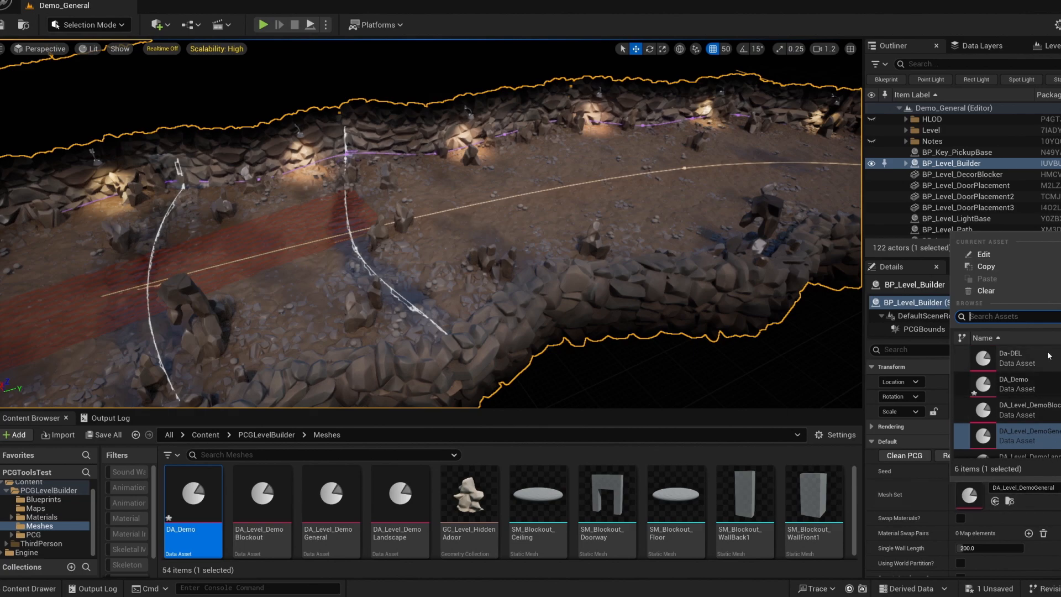
pyautogui.scroll(-3)
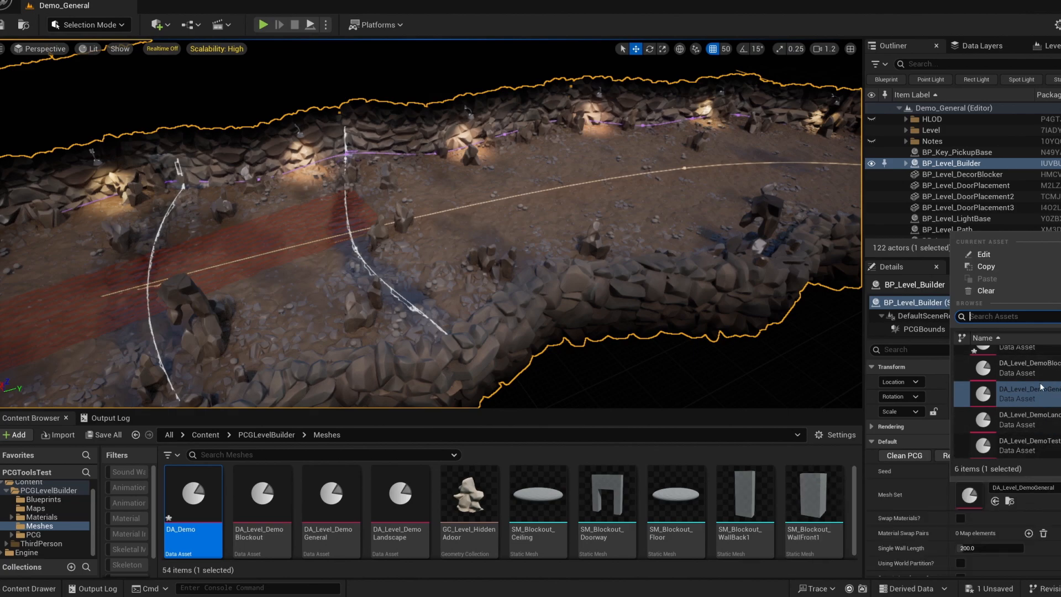
pyautogui.scroll(3)
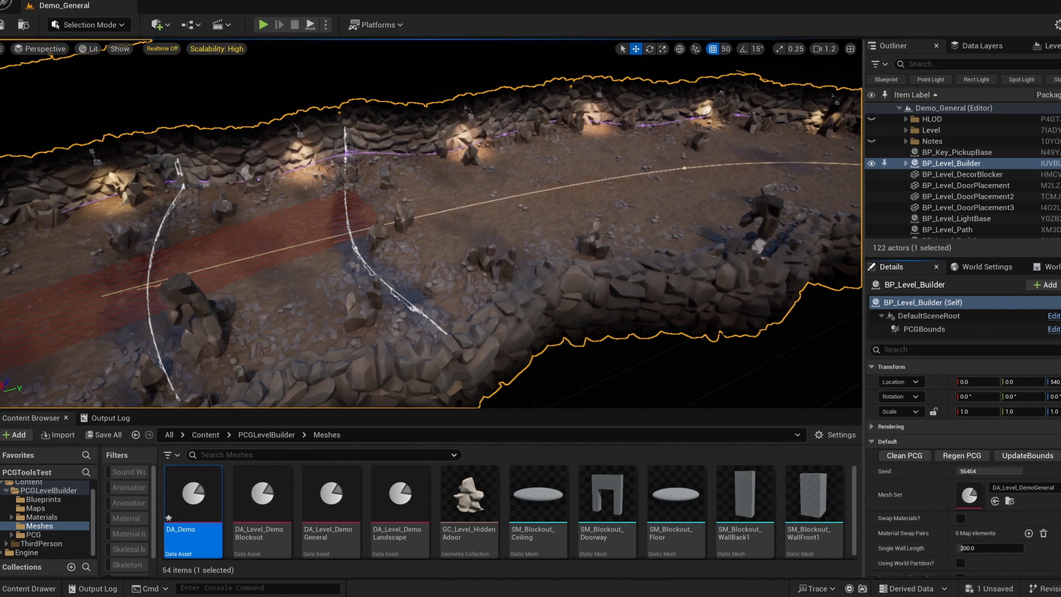
pyautogui.moveTo(1046, 512)
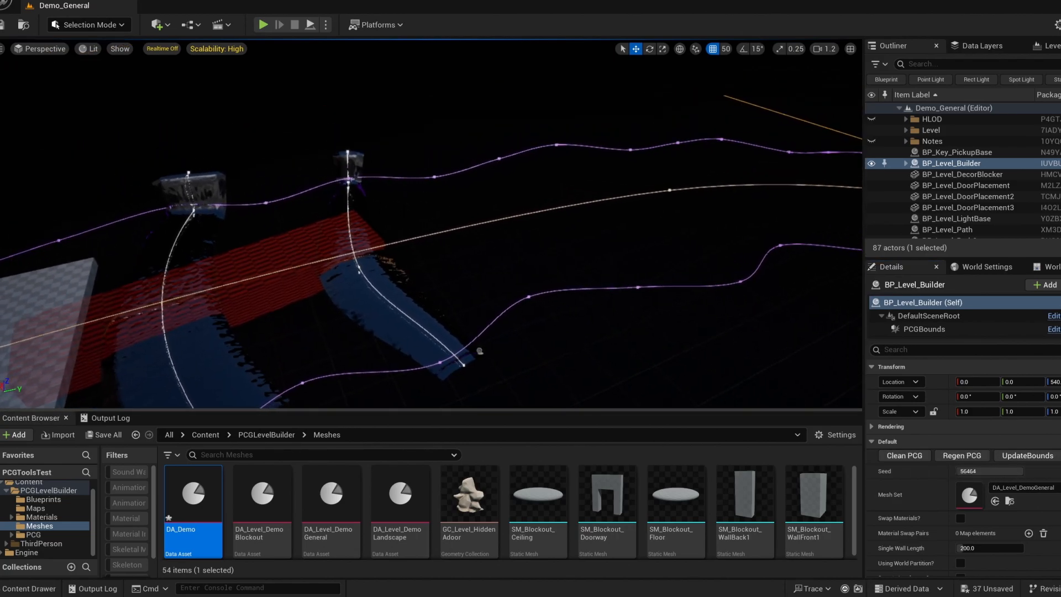
pyautogui.click(960, 454)
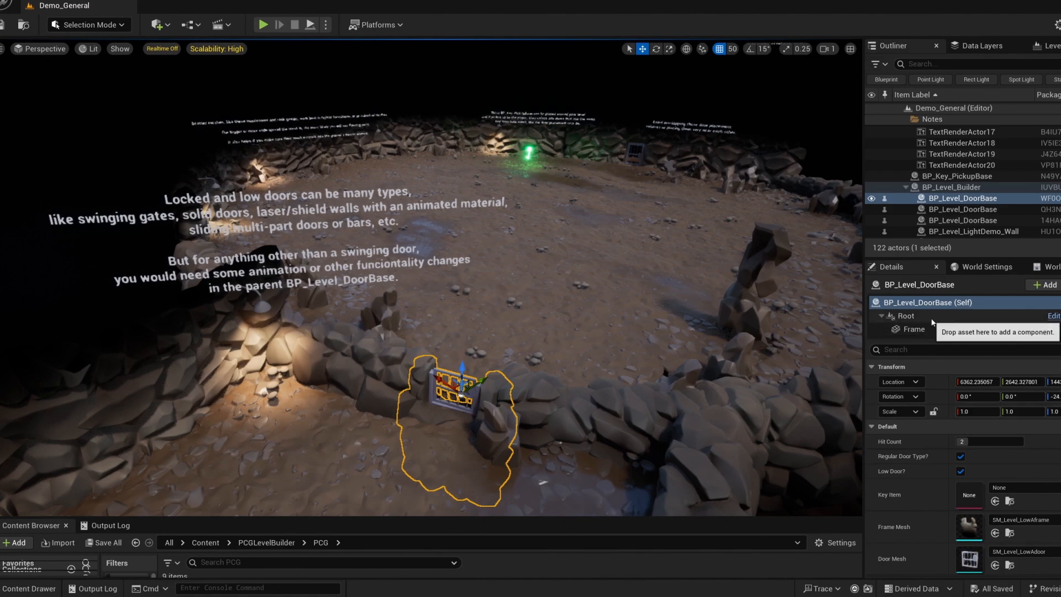
# Inspect the low door's interact box, door part and LowA frame/door mesh settings, then go to its mesh set asset
pyautogui.click(918, 308)
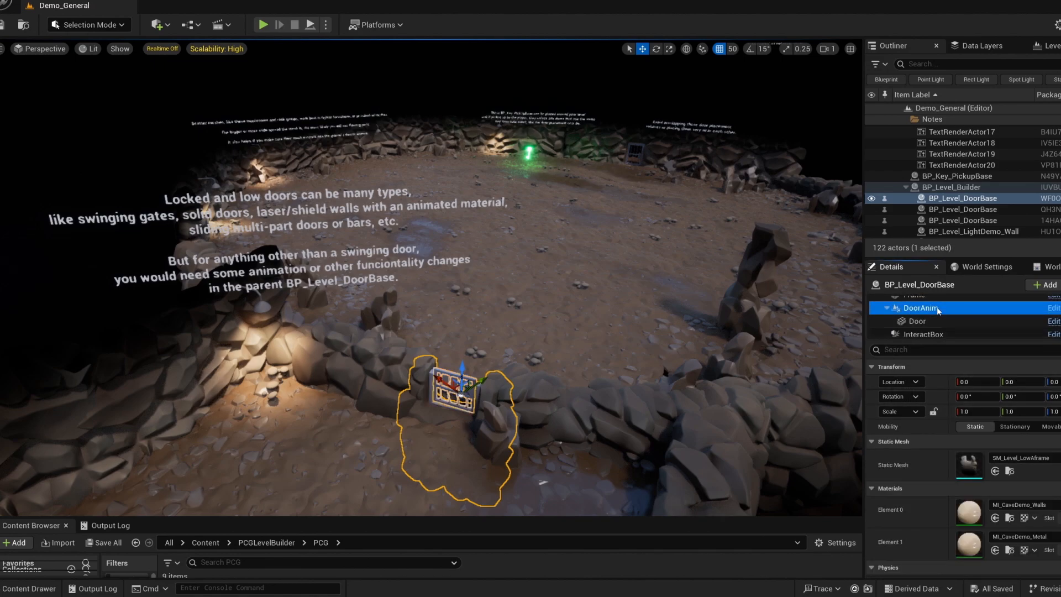
pyautogui.click(917, 321)
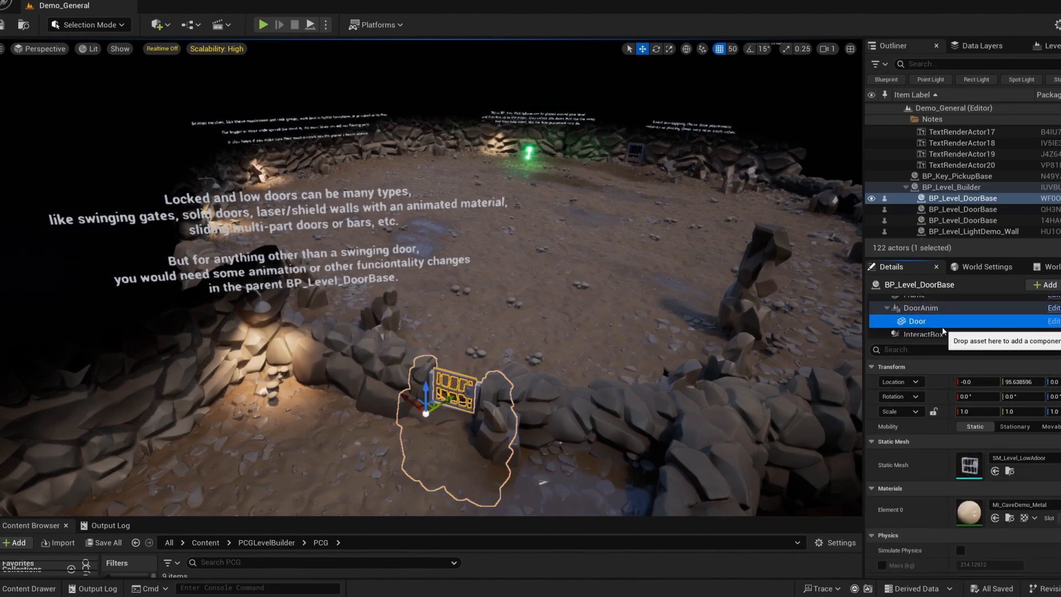
pyautogui.click(923, 330)
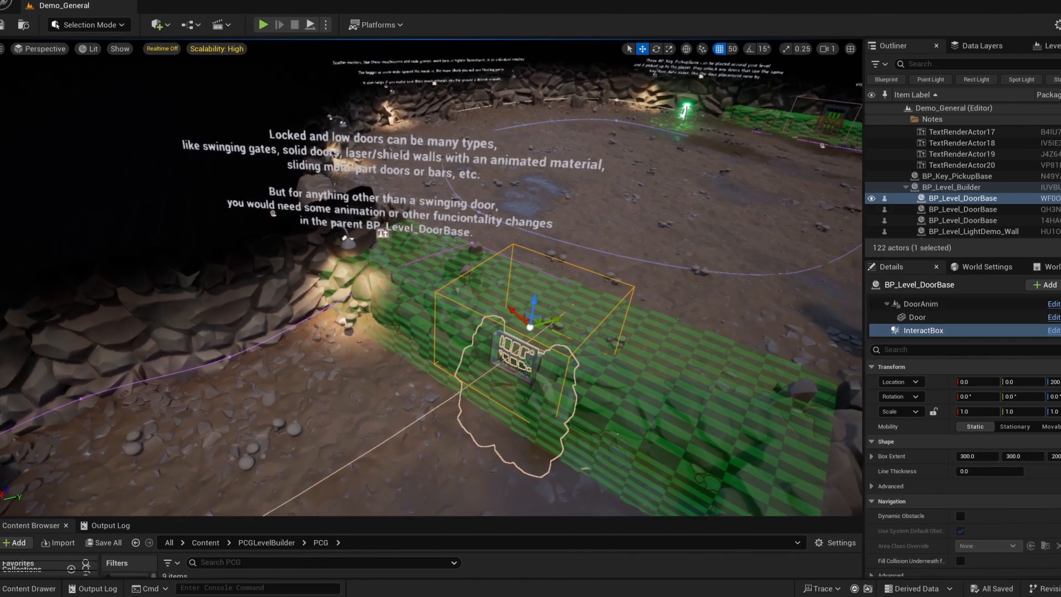
pyautogui.click(917, 317)
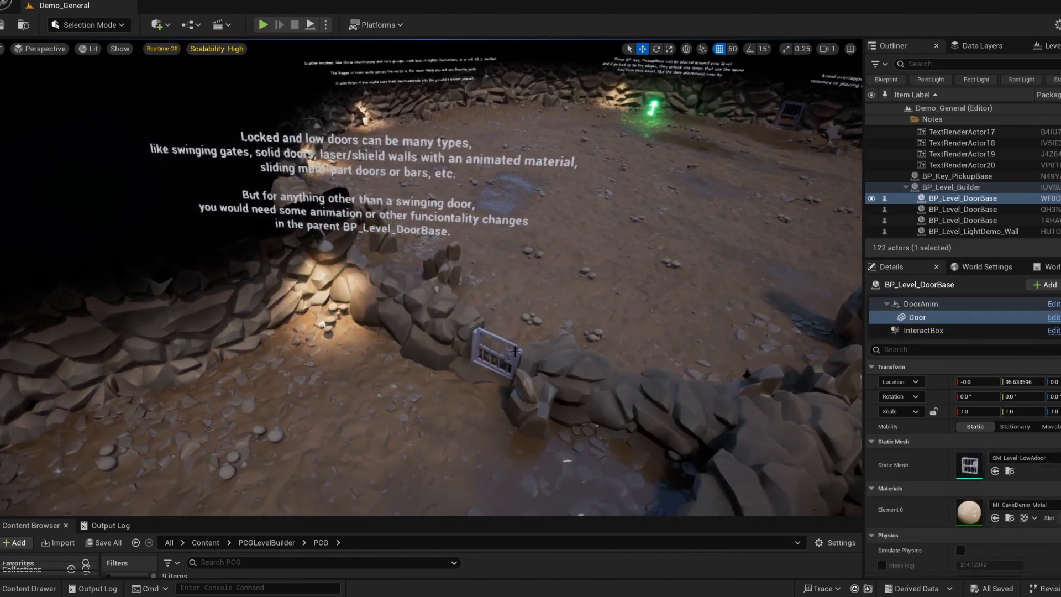
pyautogui.click(951, 187)
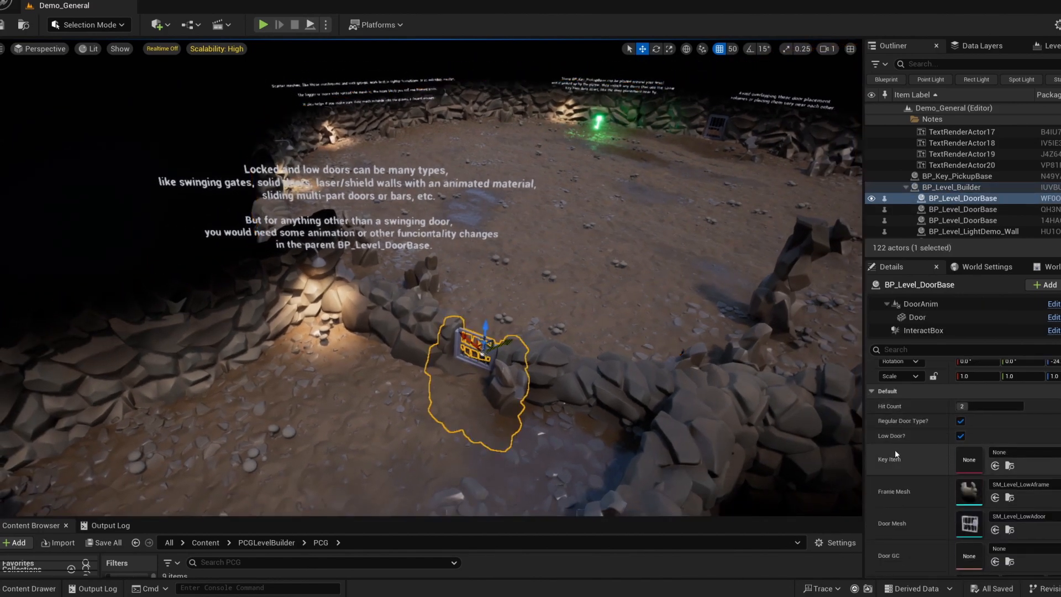
pyautogui.click(196, 6)
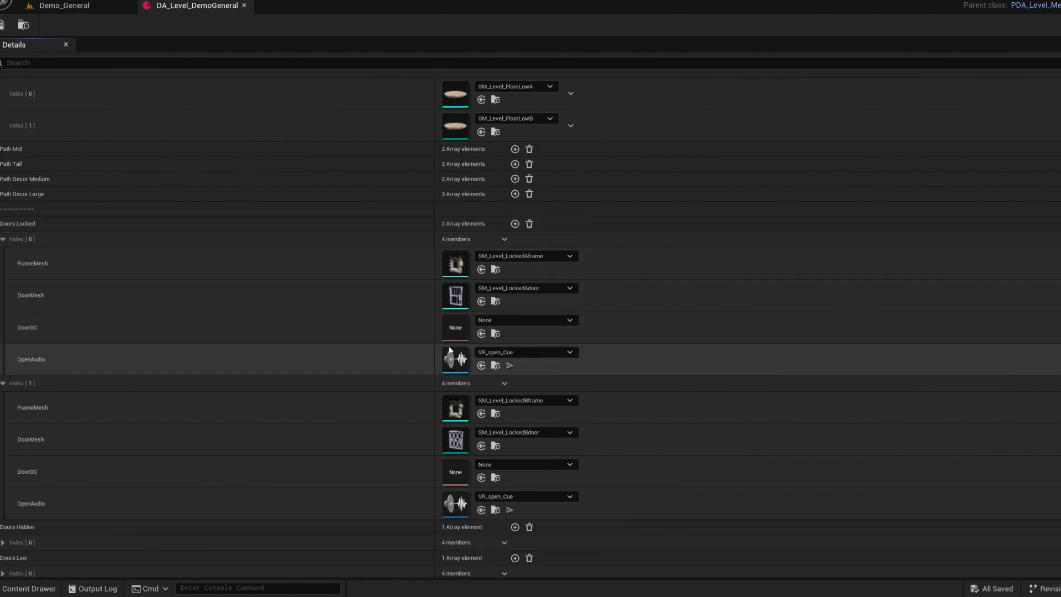
# Scroll through the Doors Locked, Hidden and Low entries of DA_Level_DemoGeneral to review their meshes and audio
pyautogui.scroll(-3)
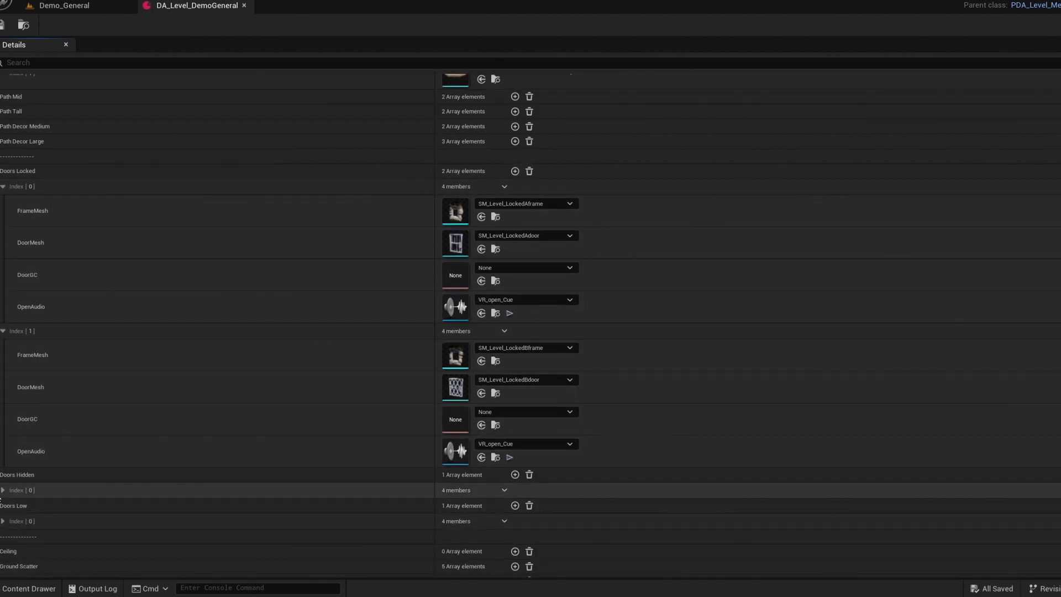
pyautogui.scroll(-3)
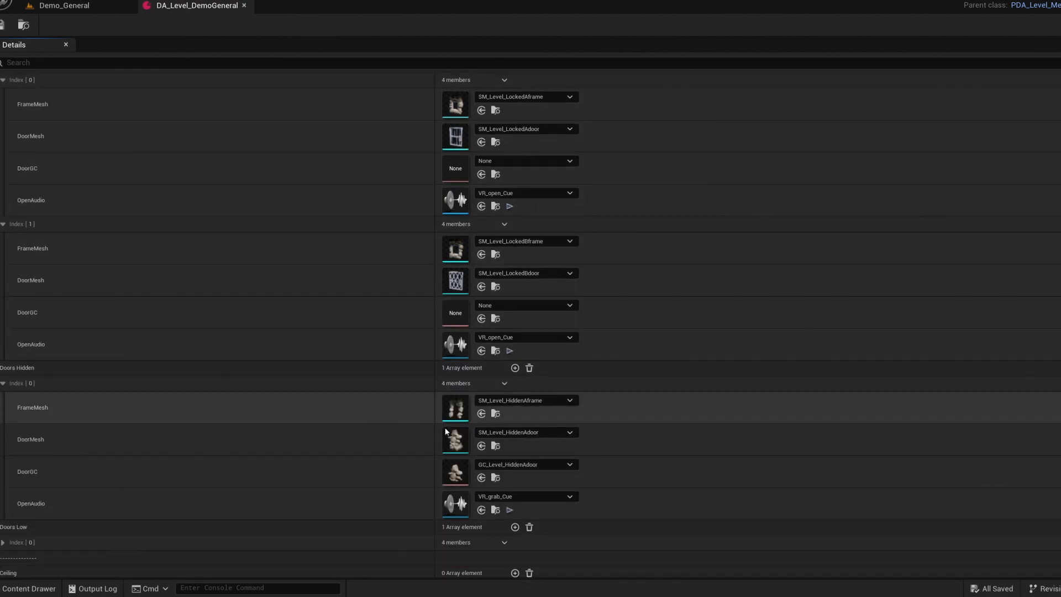
pyautogui.scroll(-3)
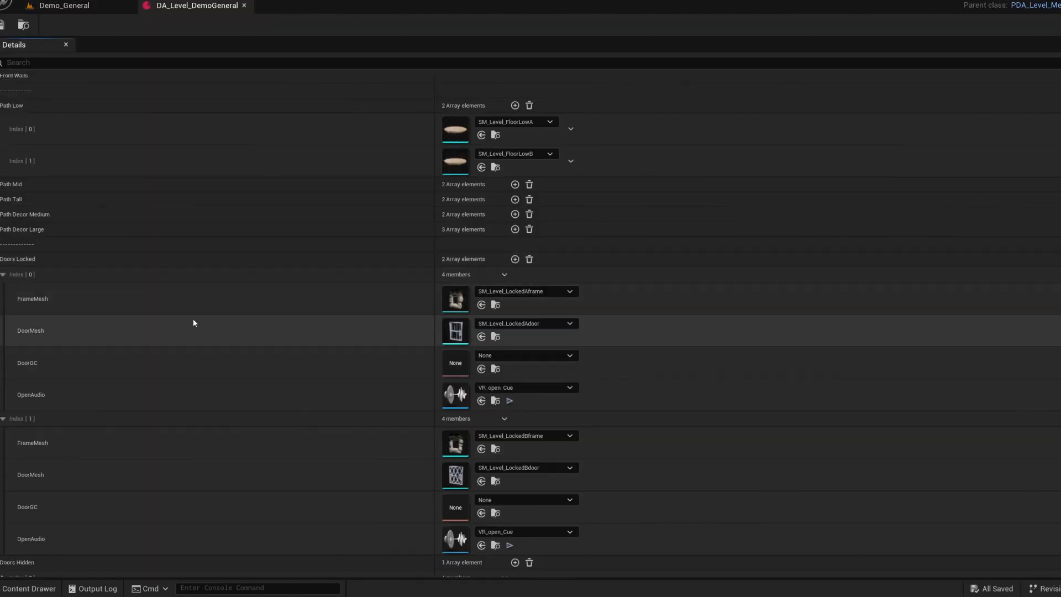
pyautogui.scroll(-3)
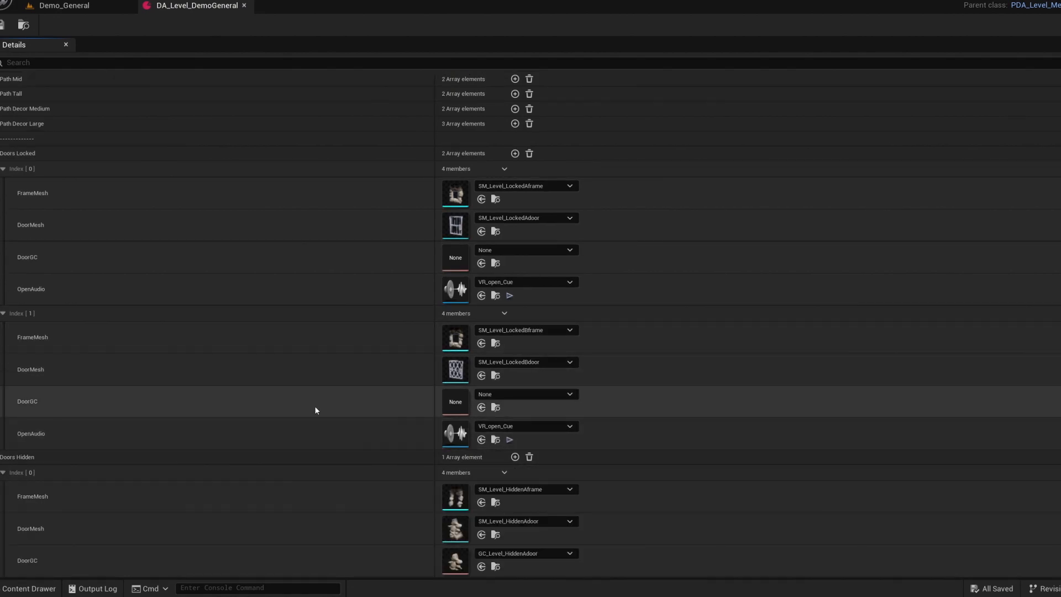
pyautogui.scroll(-3)
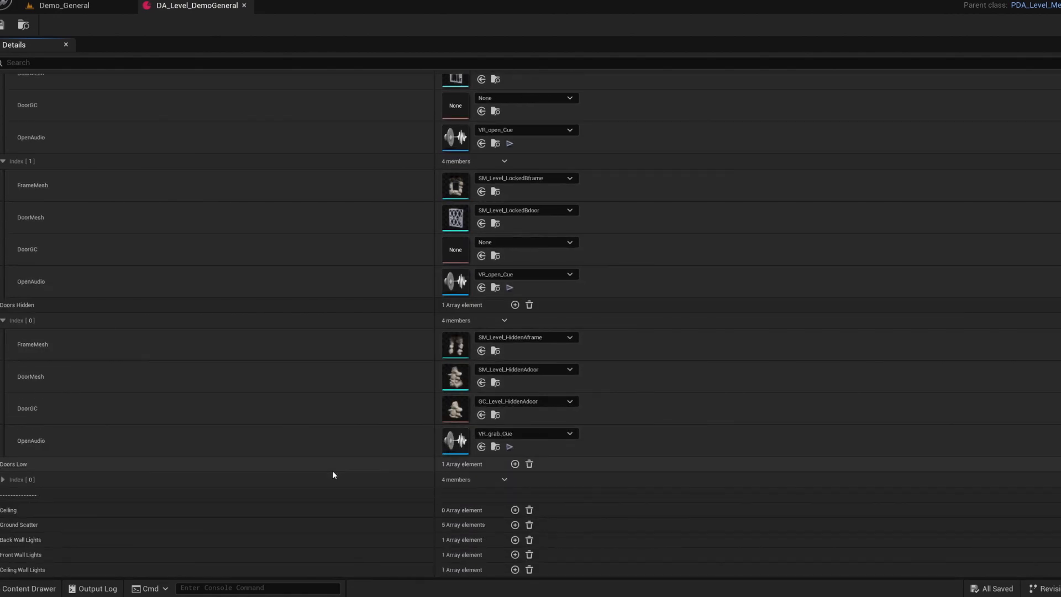
pyautogui.scroll(-3)
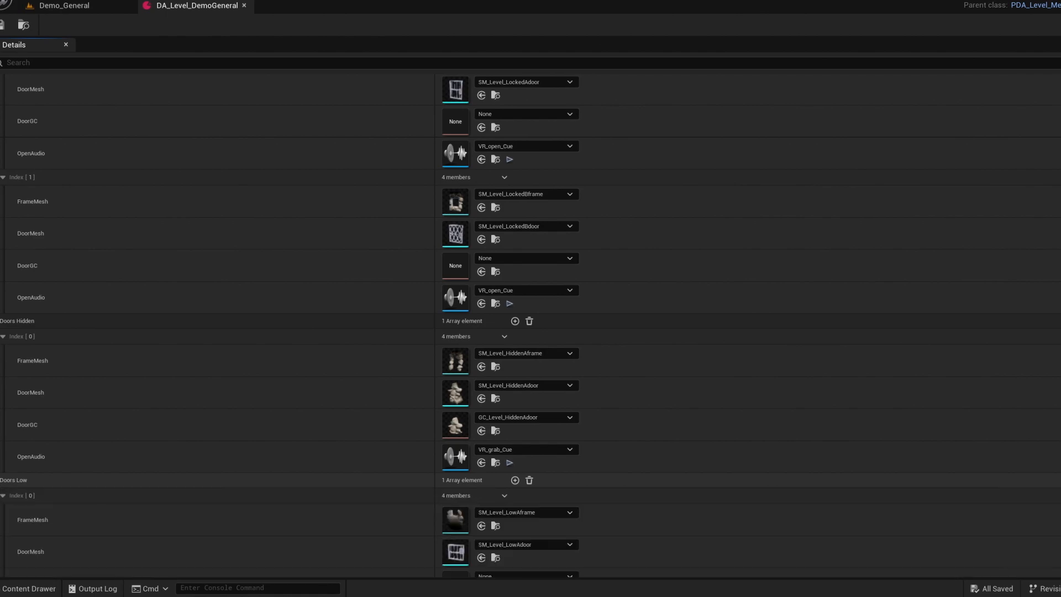
pyautogui.scroll(-3)
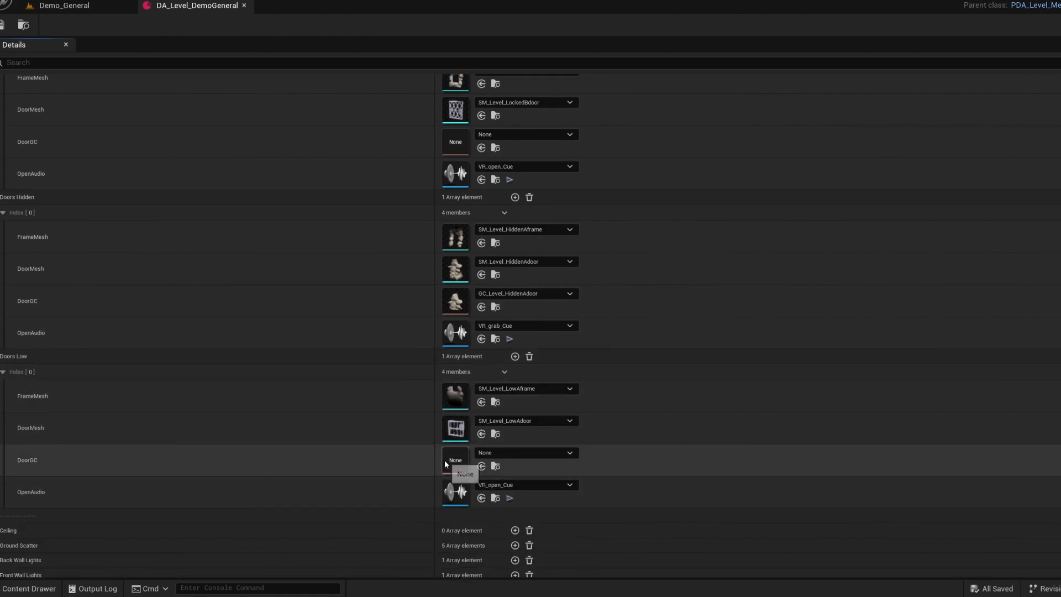
pyautogui.moveTo(301, 319)
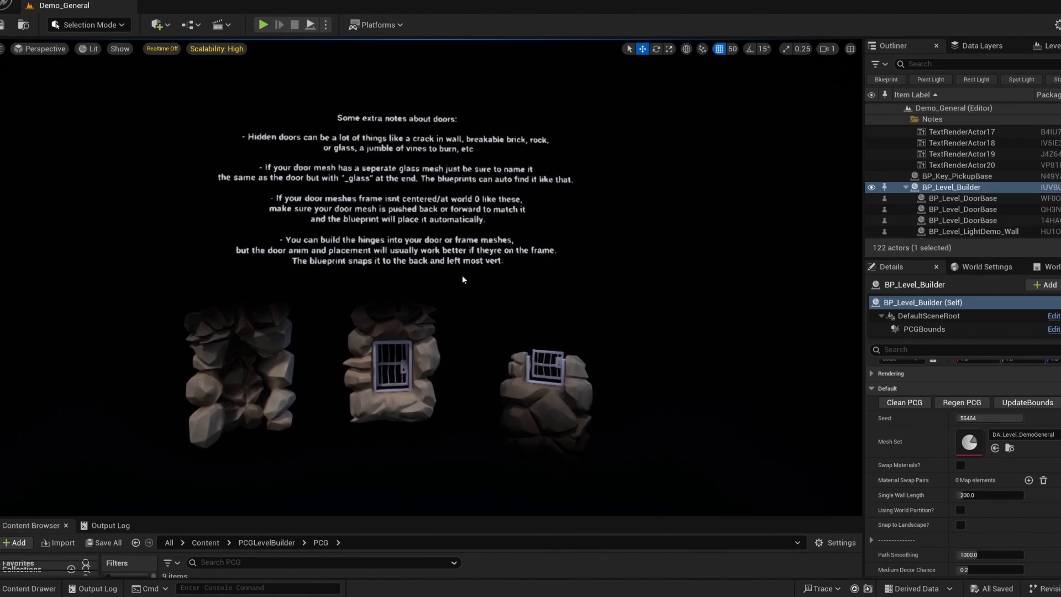
# Select the hidden rock door, locked frame, barred locked door and low door frame example meshes in turn
pyautogui.click(236, 379)
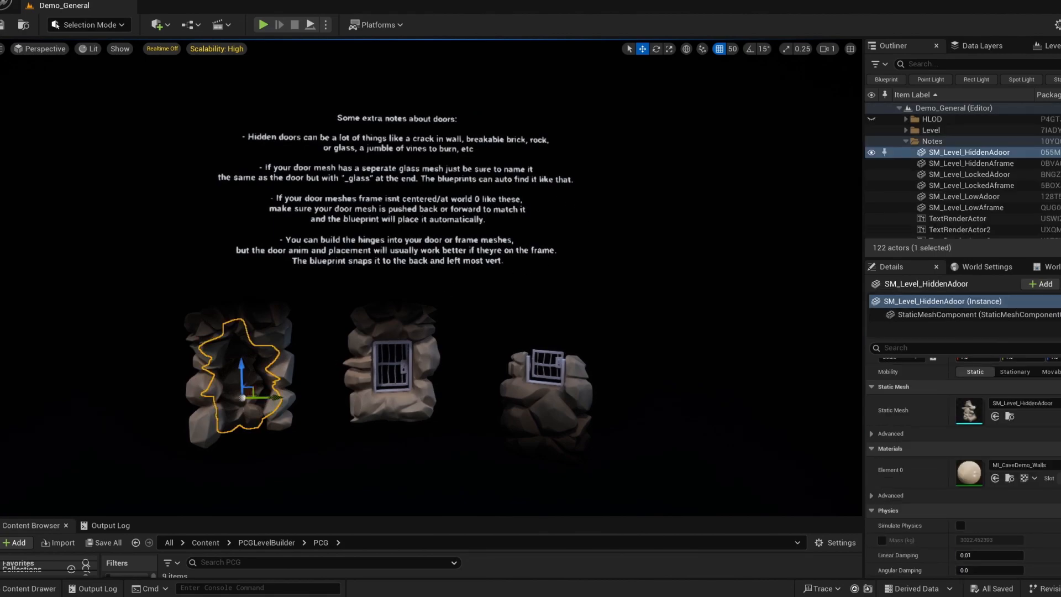
pyautogui.click(973, 185)
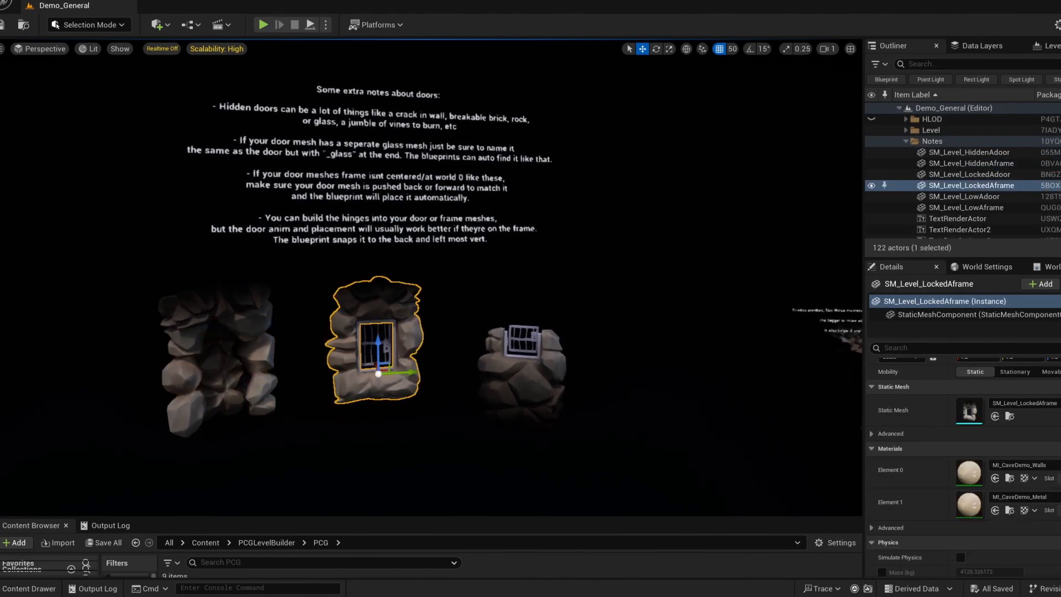
pyautogui.click(970, 174)
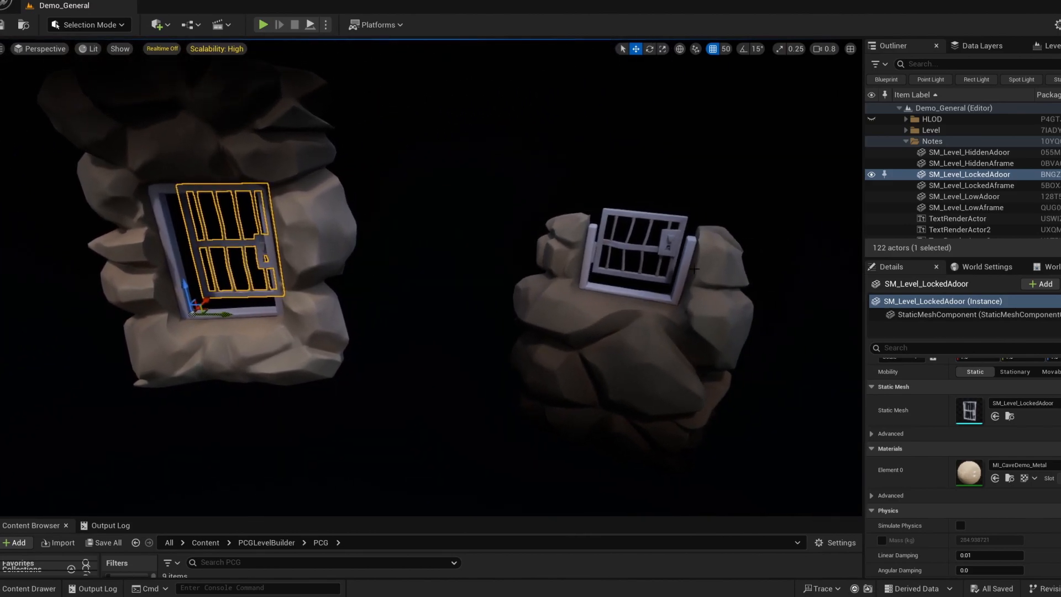
pyautogui.click(964, 197)
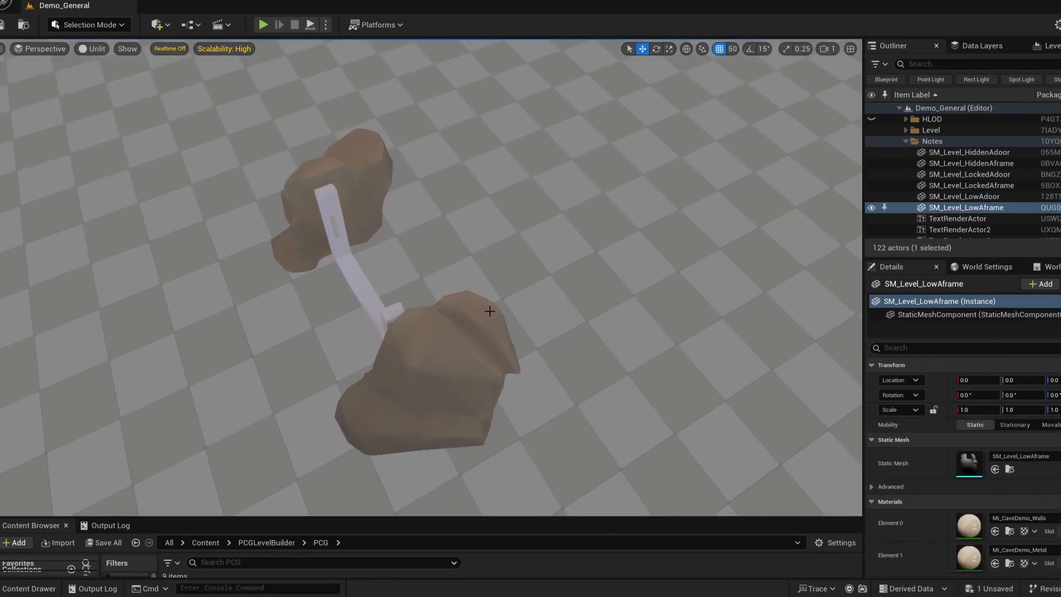
# Select the placed BP_Level_DoorBase low door and inspect its DoorAnim animation component
pyautogui.click(965, 197)
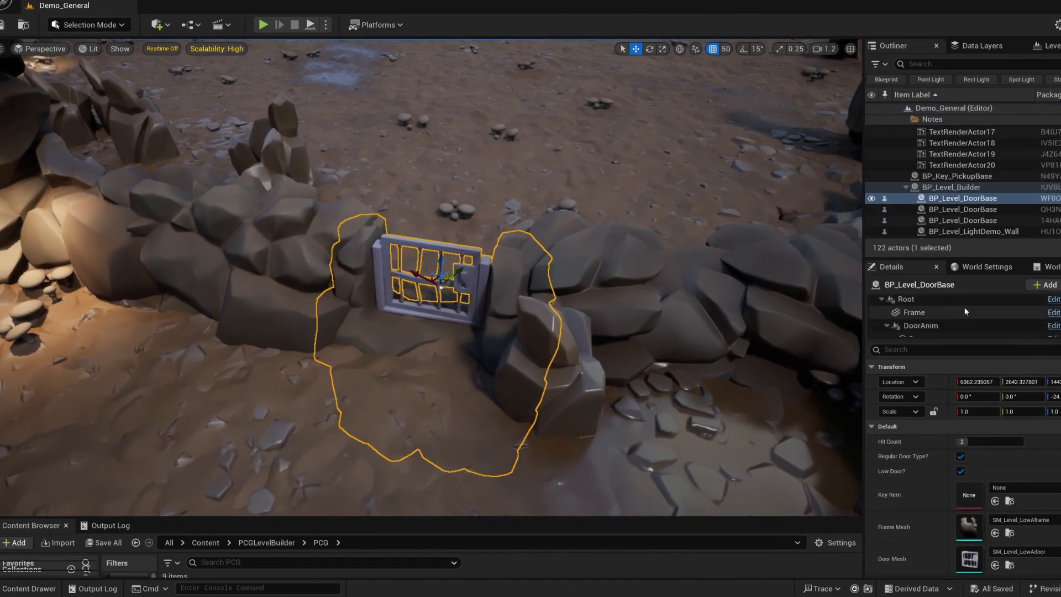
pyautogui.click(919, 308)
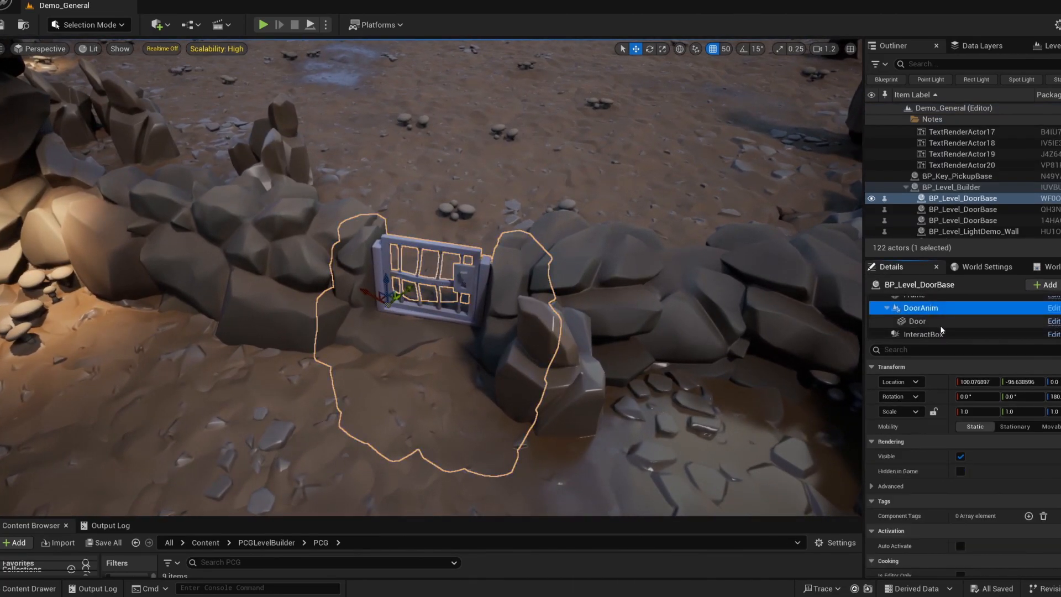
pyautogui.click(917, 321)
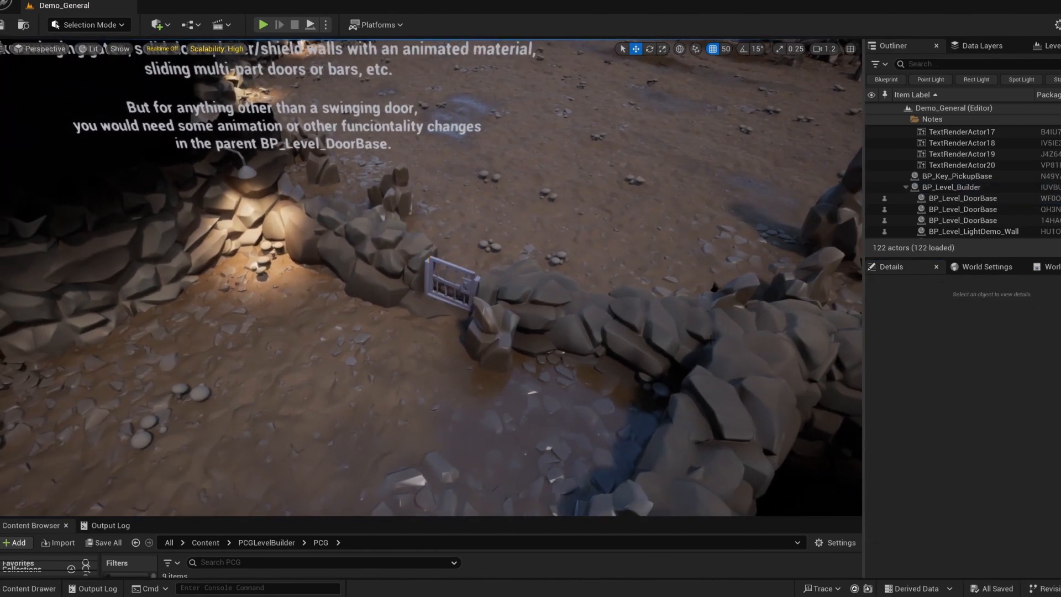
# Select a BP_Level_LightDemo_Wall light in the cave to show its blueprint in the Blueprints folder
pyautogui.click(972, 187)
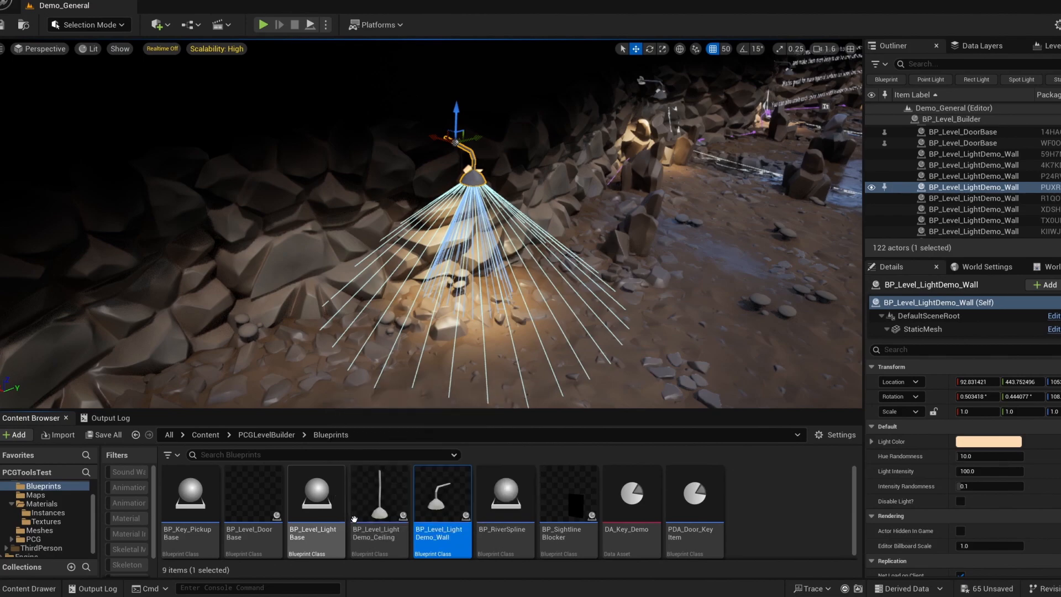
# In BP_Level_LightDemo_Ceiling's viewport, review the hanging StaticMesh and SpotLight component settings
pyautogui.doubleClick(378, 496)
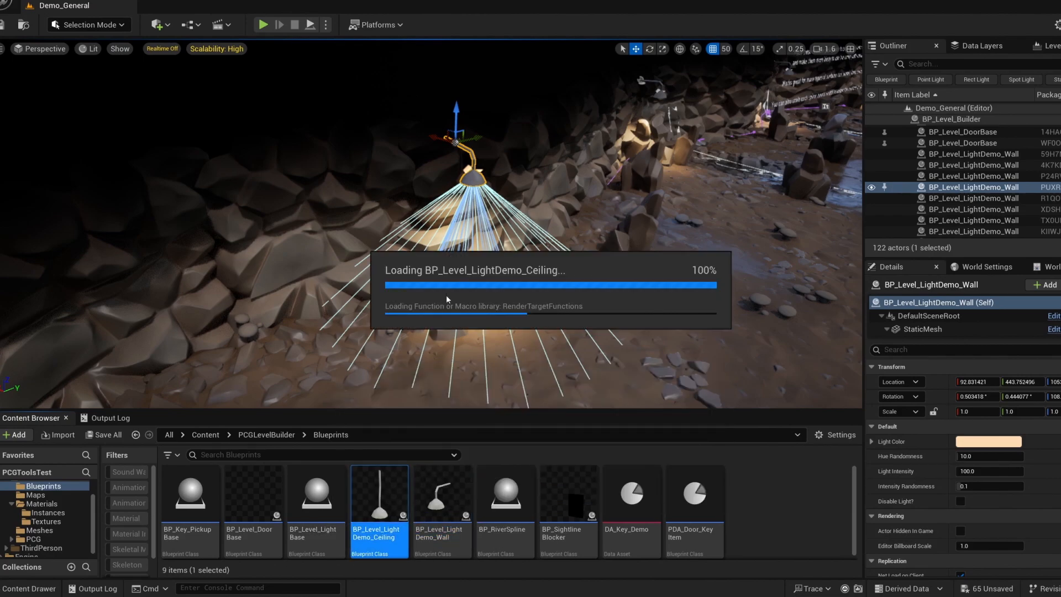
pyautogui.doubleClick(379, 507)
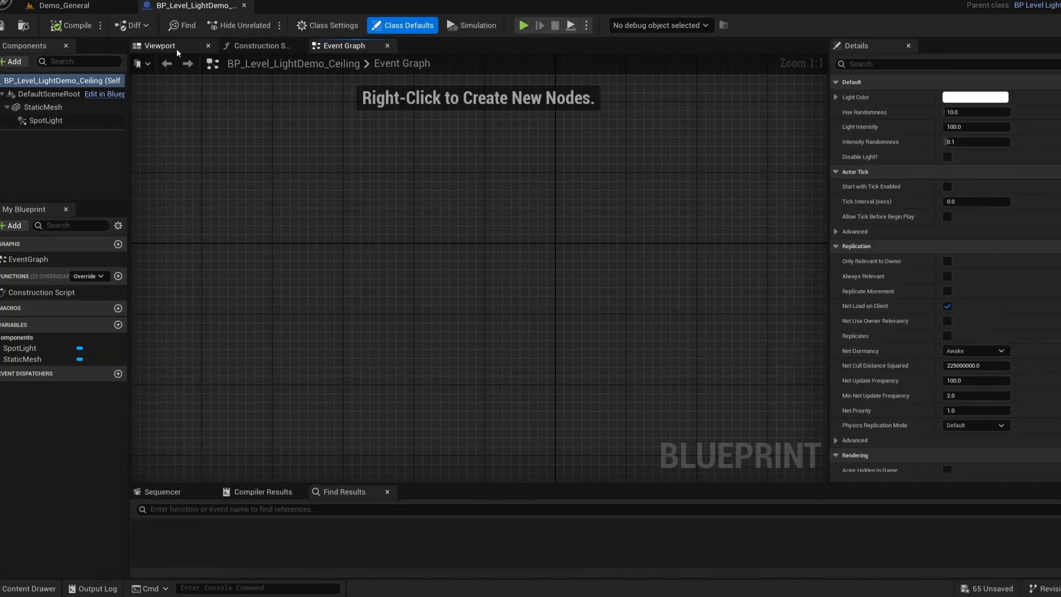
pyautogui.click(159, 46)
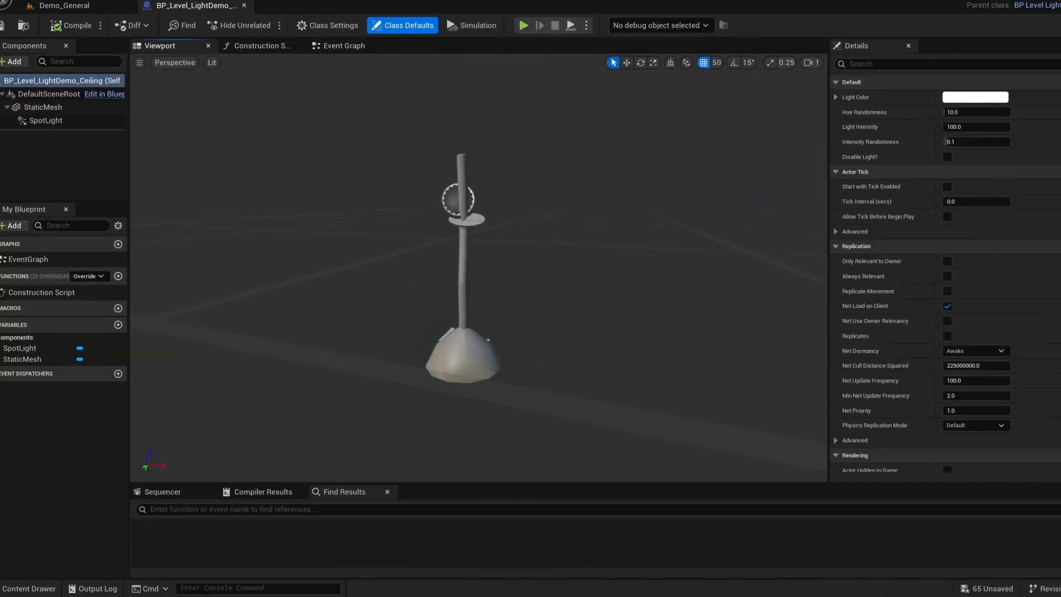
pyautogui.click(43, 108)
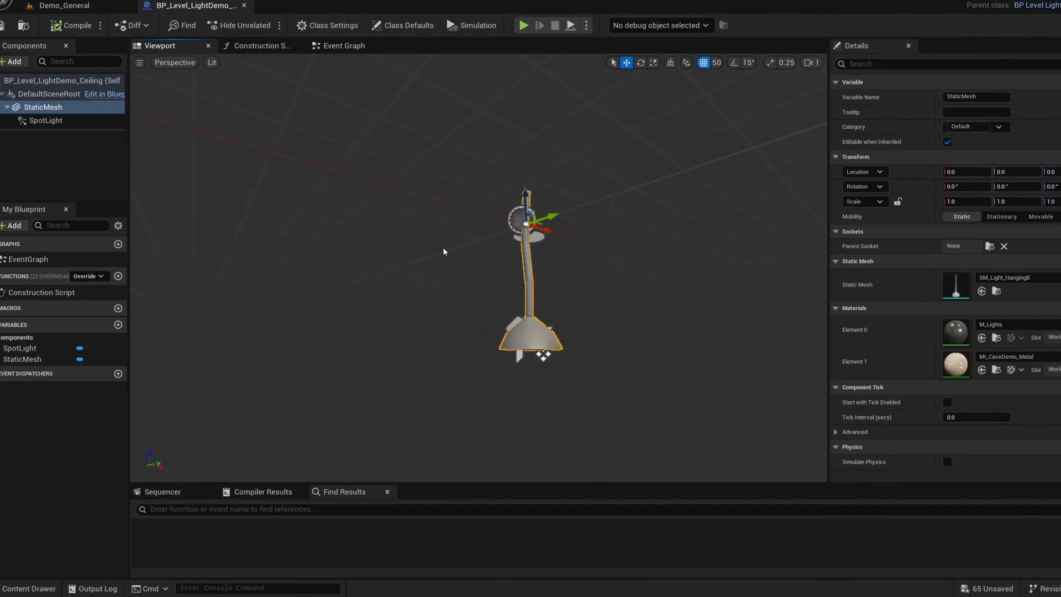
pyautogui.click(45, 119)
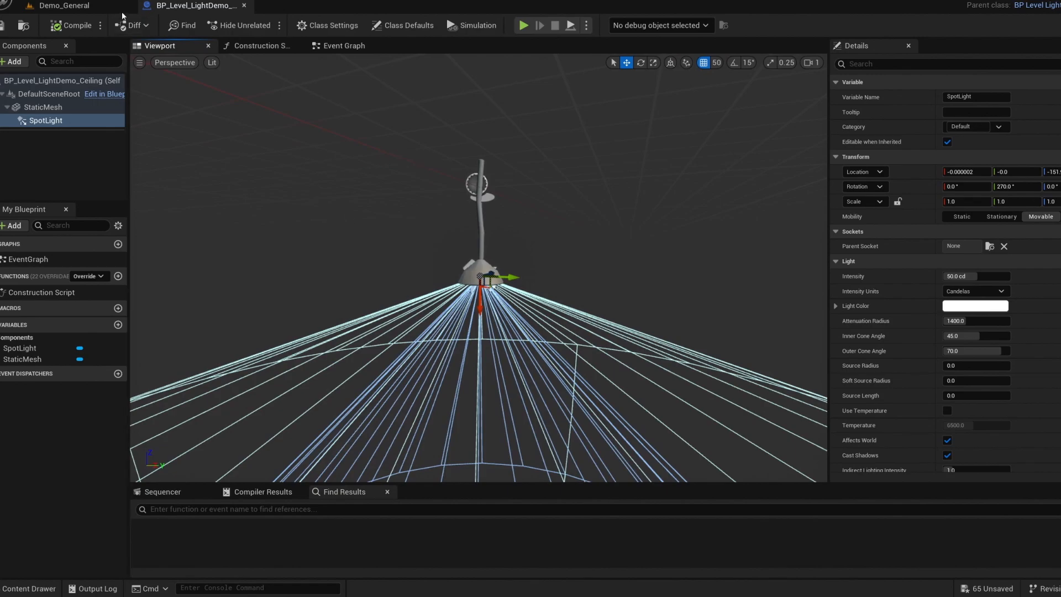
pyautogui.click(44, 107)
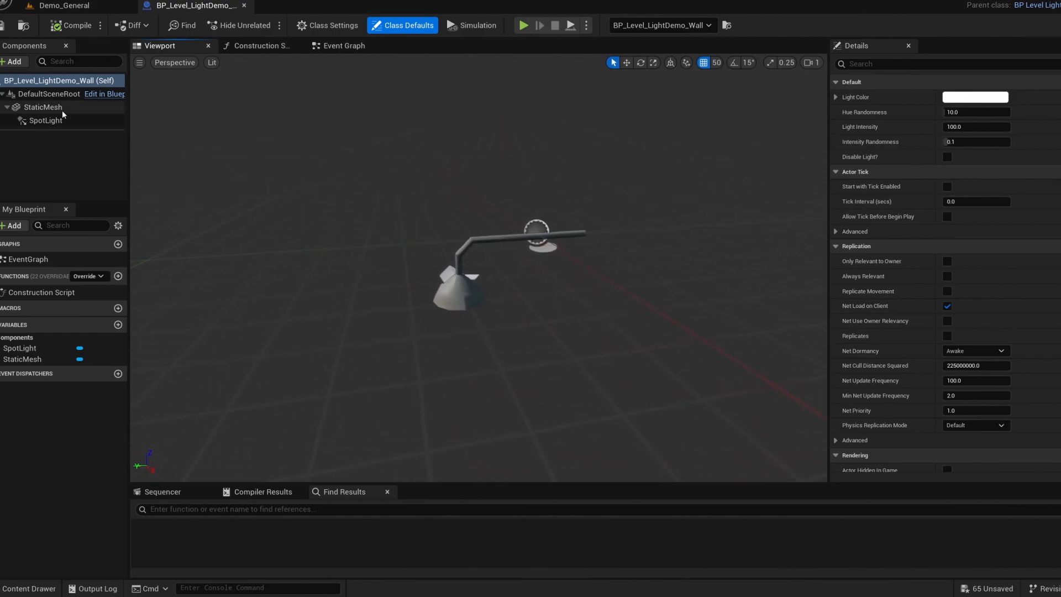
# Inspect the wall light's StaticMesh component, then return to the Demo_General cave level
pyautogui.click(44, 107)
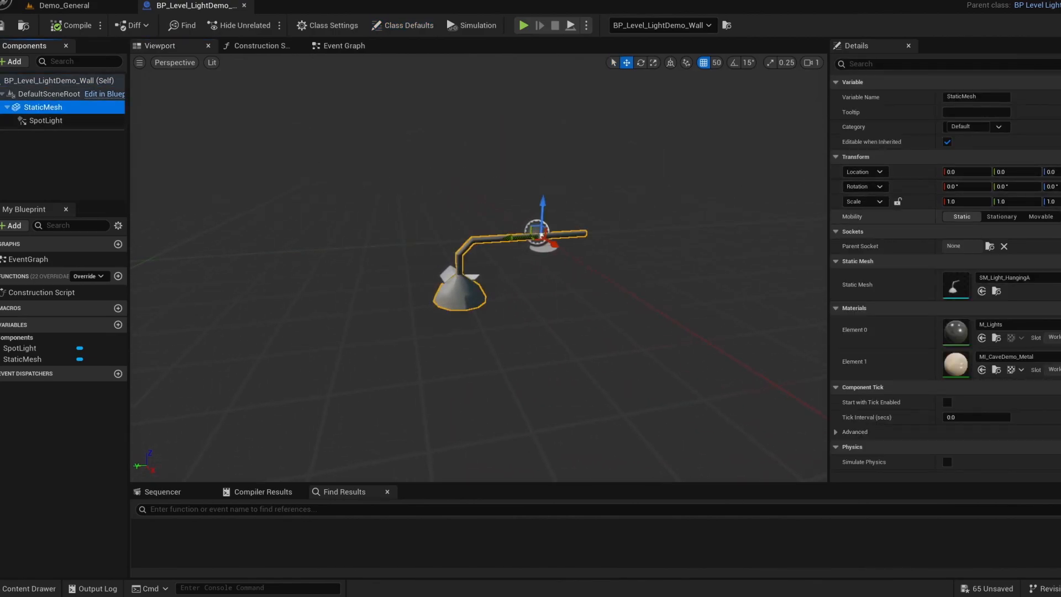
pyautogui.click(46, 120)
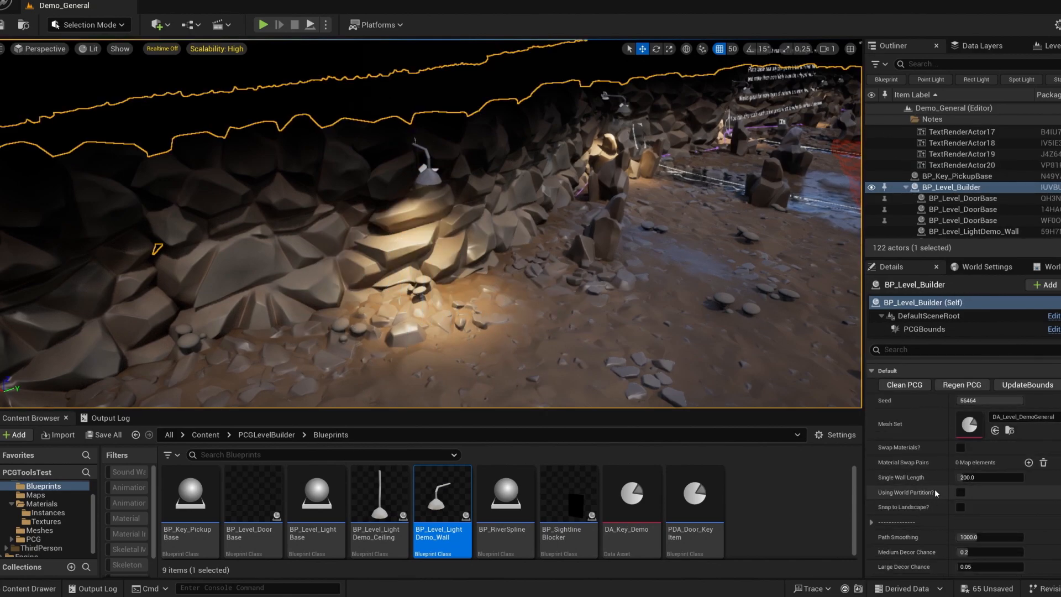
# Enable the cave ceiling lights on BP_Level_Builder and select BP_RiverSpline in the Blueprints folder
pyautogui.scroll(-3)
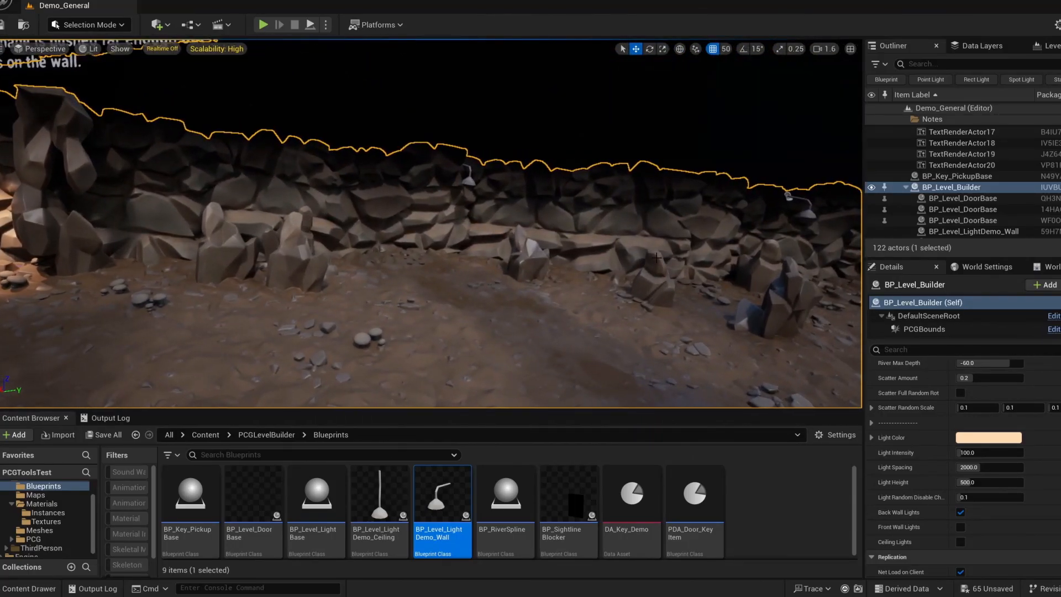
pyautogui.moveTo(911, 498)
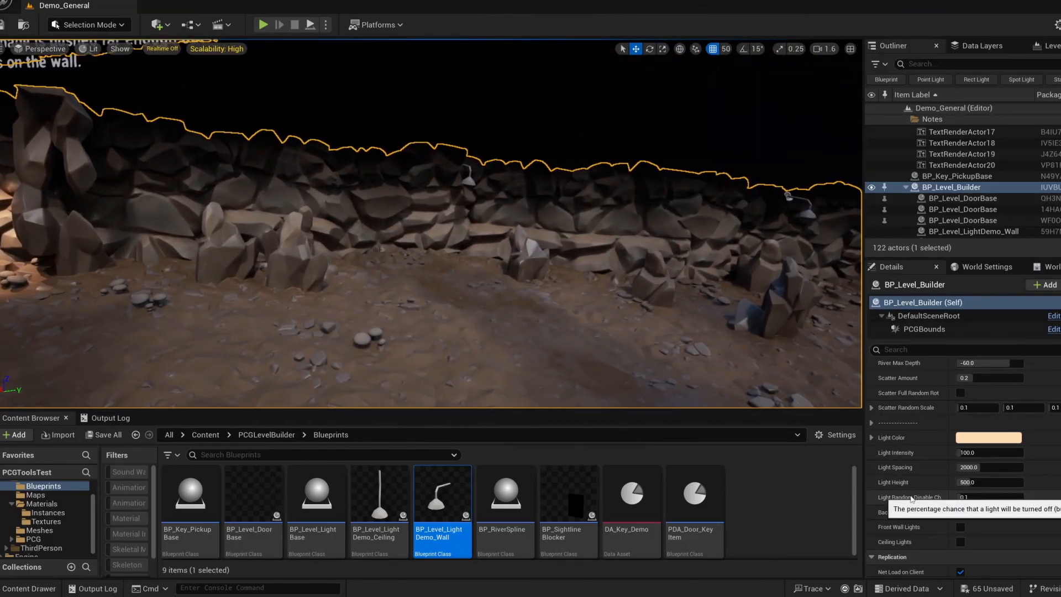
pyautogui.moveTo(914, 483)
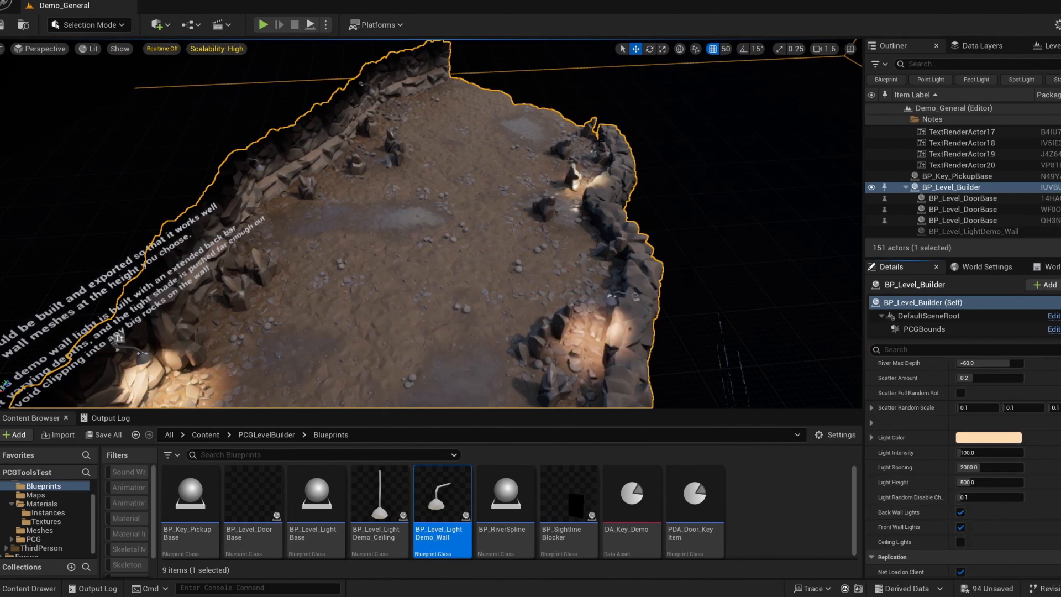
pyautogui.click(960, 542)
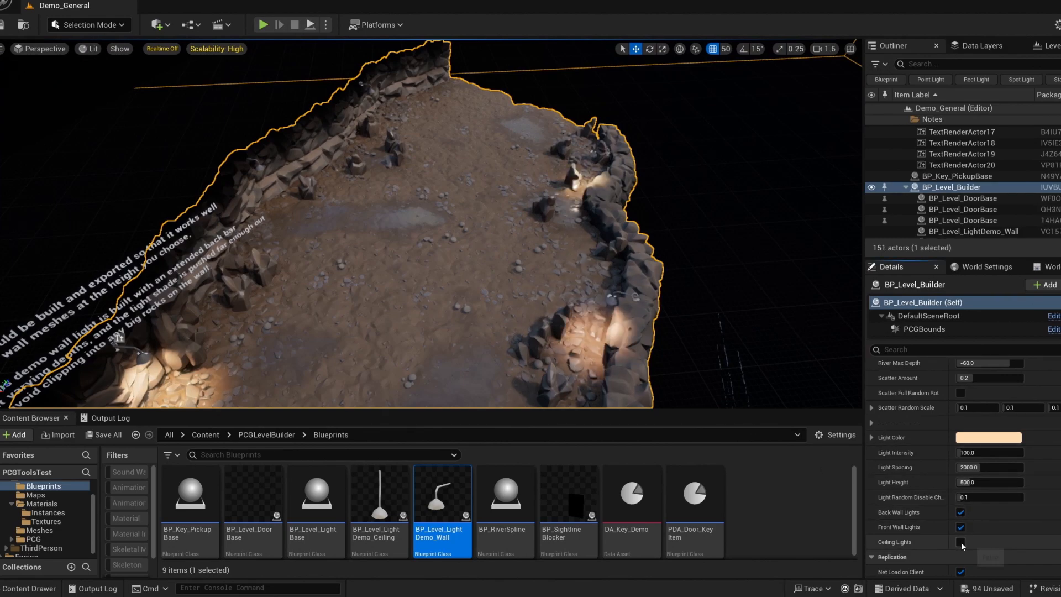
pyautogui.click(959, 542)
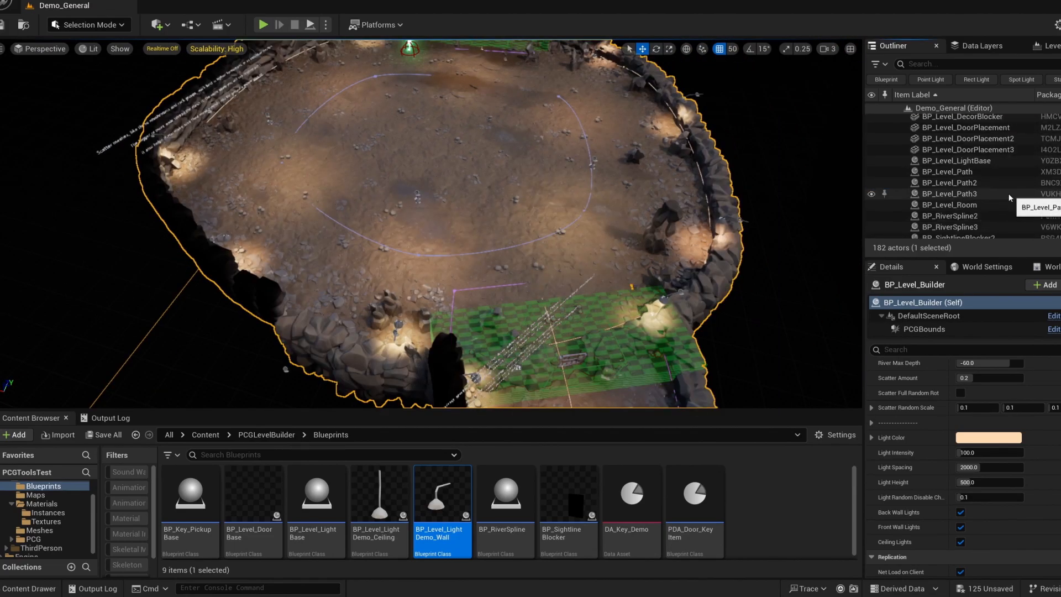
pyautogui.click(950, 203)
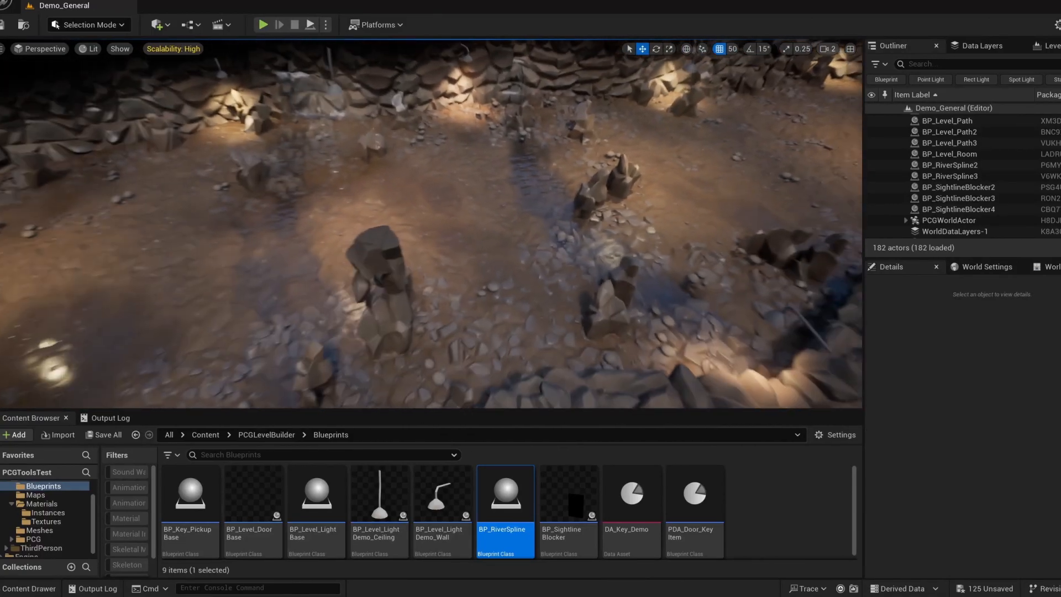
# Place a BP_RiverSpline on the cave floor and add a spline point to bend its course
pyautogui.click(956, 176)
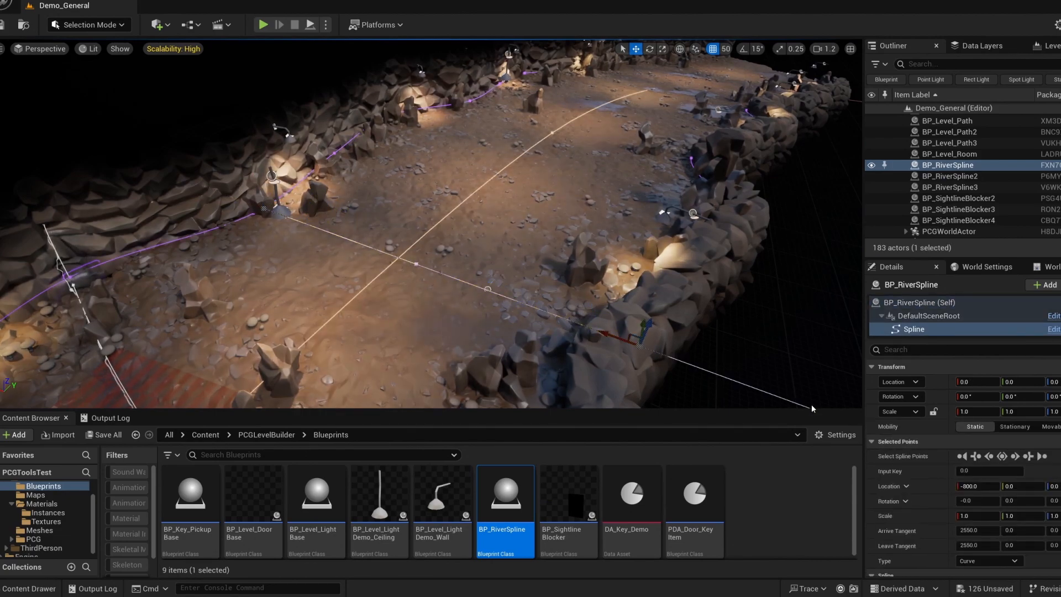
pyautogui.click(948, 176)
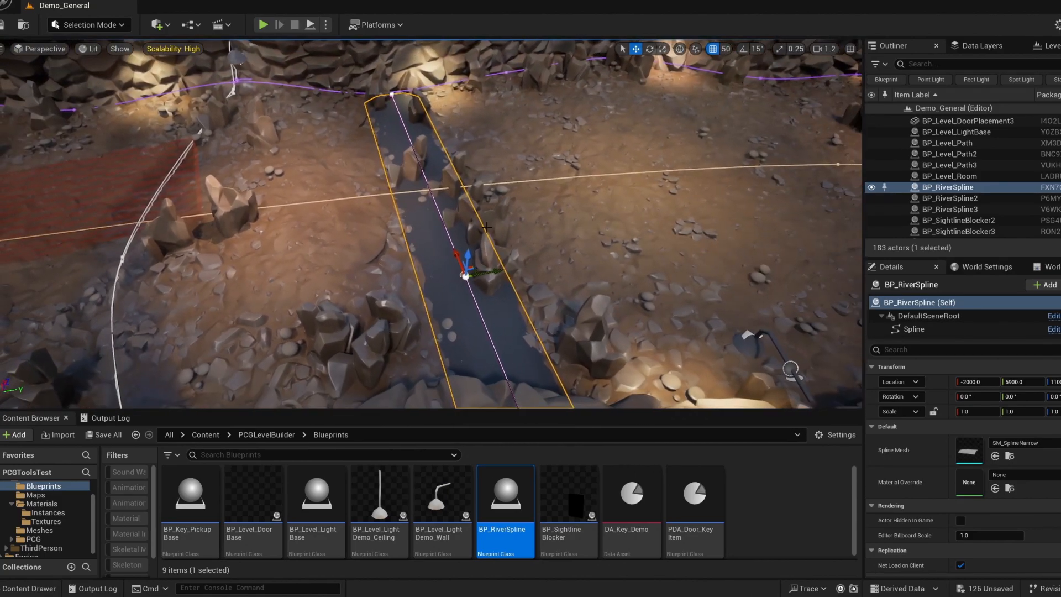
pyautogui.rightClick(465, 224)
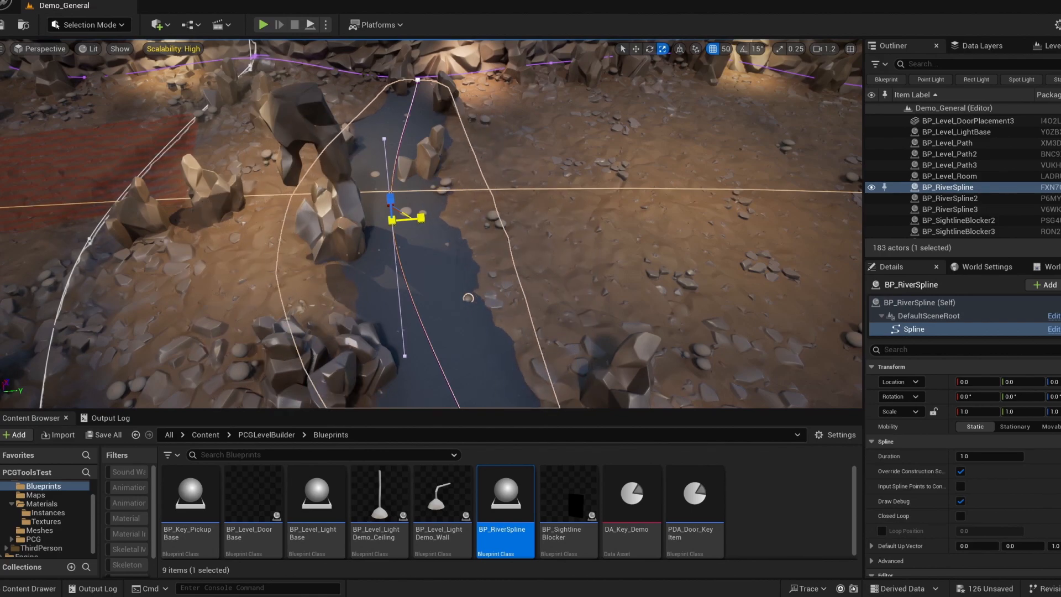
# Set the river's Material Override to MI_CaveDemo_Water, then swap it for MI_CaveDemo_Lava
pyautogui.click(969, 482)
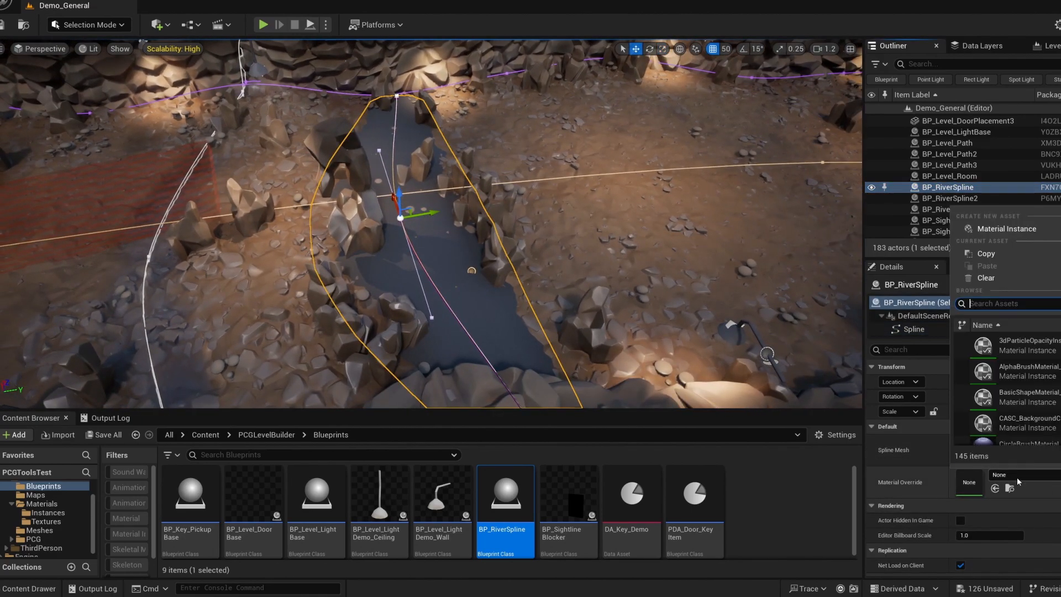
pyautogui.write('water')
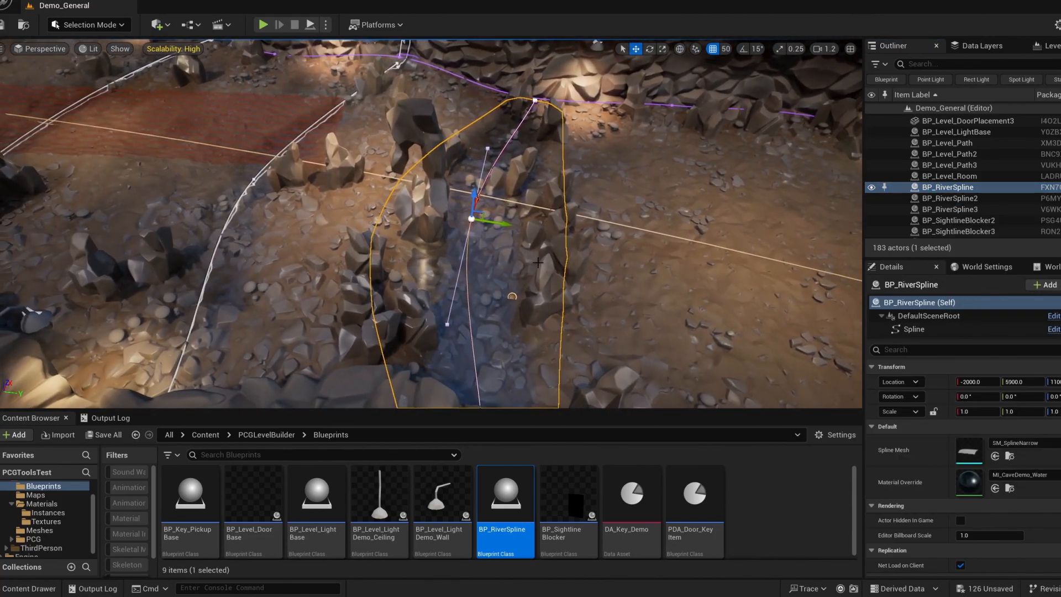
pyautogui.click(1010, 482)
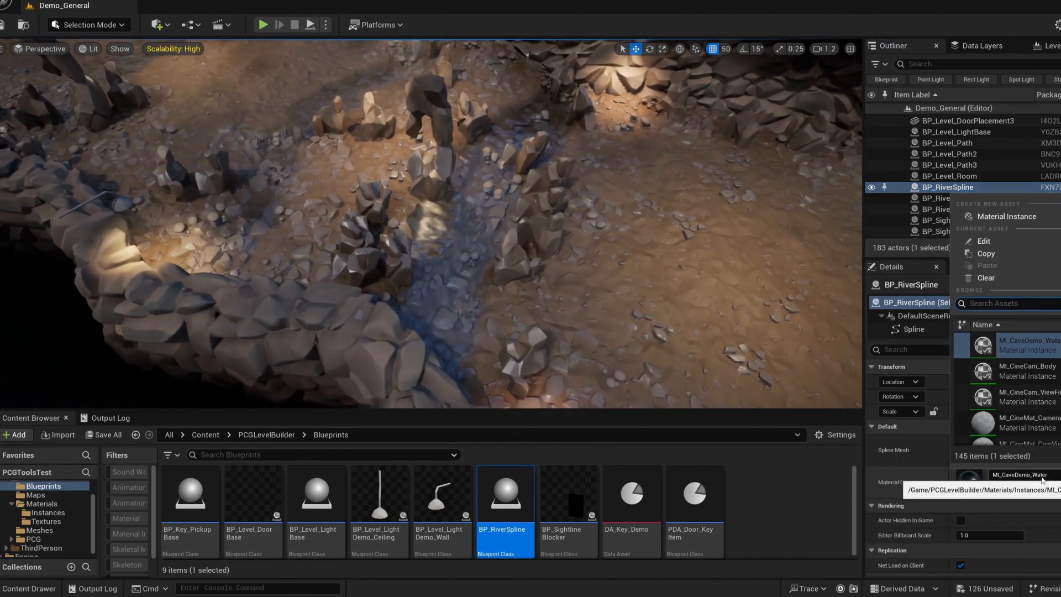
pyautogui.scroll(-3)
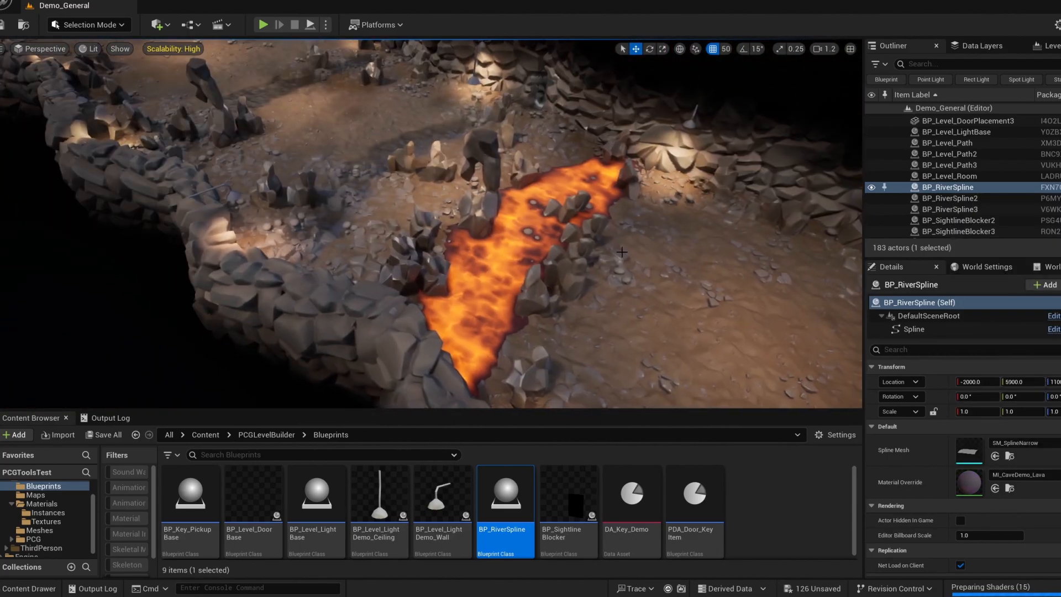
# Delete the lava river spline, select the red decor blocker and browse to BP_Level_DecorBlocker
pyautogui.press('delete')
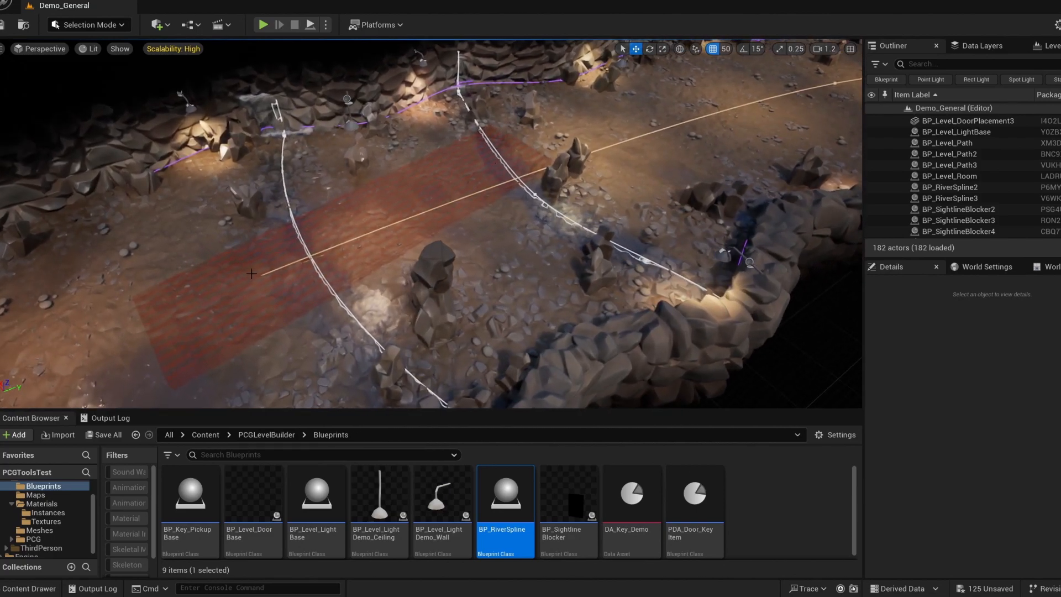
pyautogui.click(305, 236)
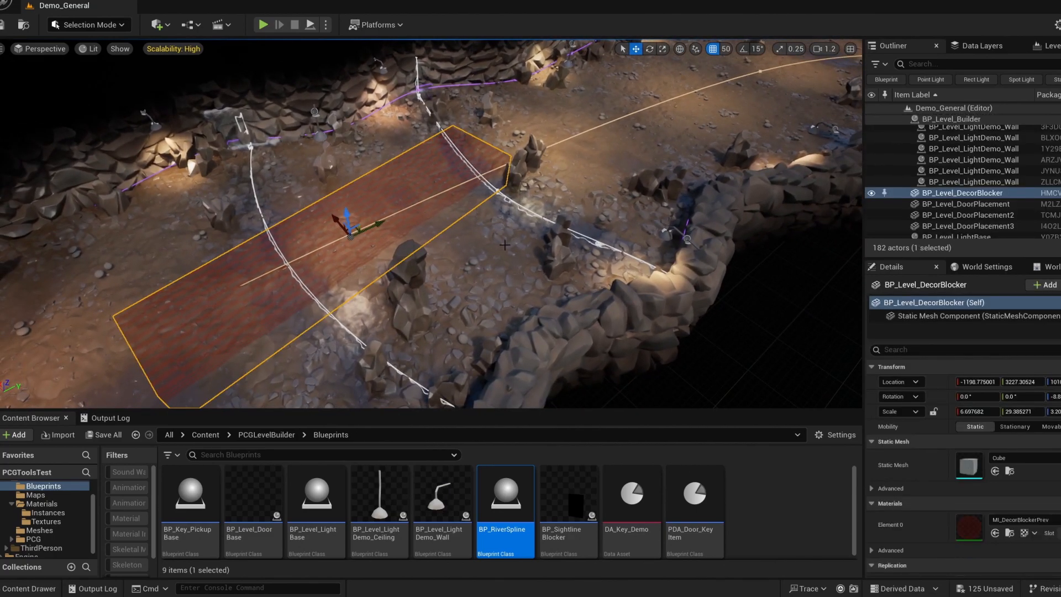
pyautogui.click(40, 530)
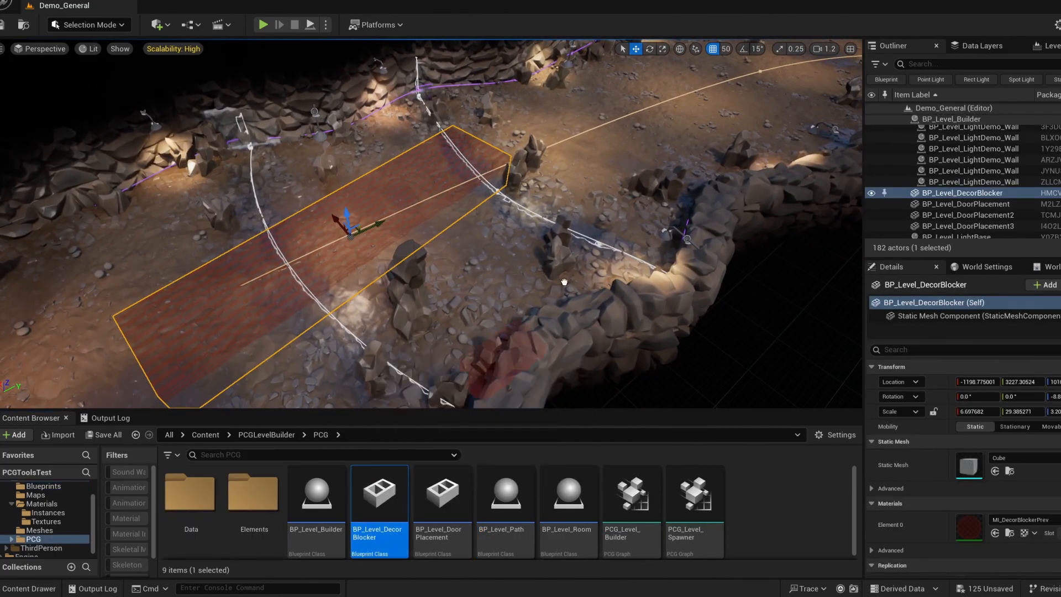
pyautogui.click(963, 204)
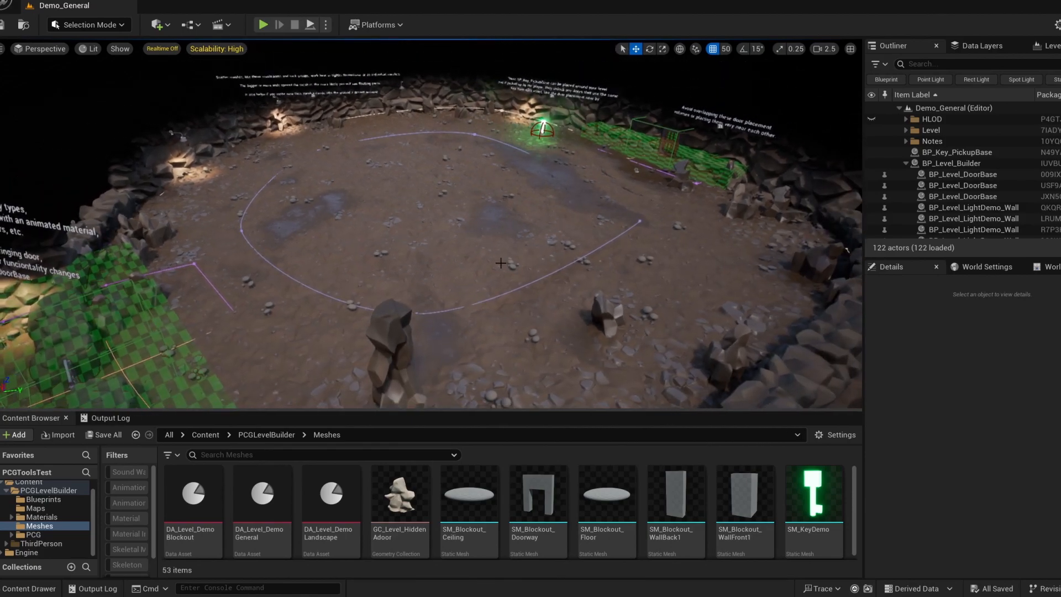
# Select all 47 meshes in the Meshes folder and enable Nanite on them
pyautogui.click(469, 492)
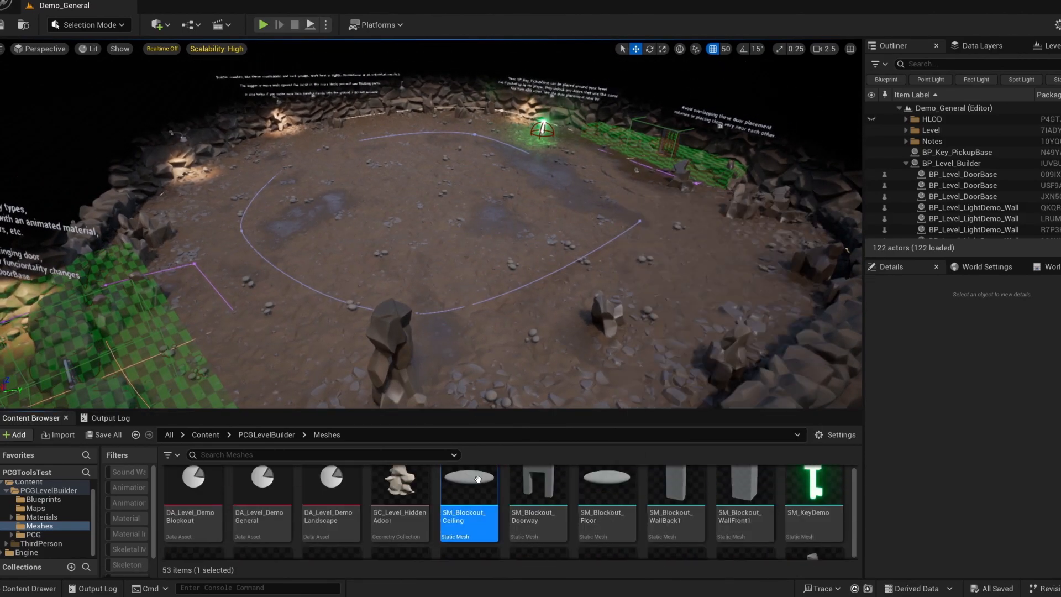
pyautogui.scroll(-3)
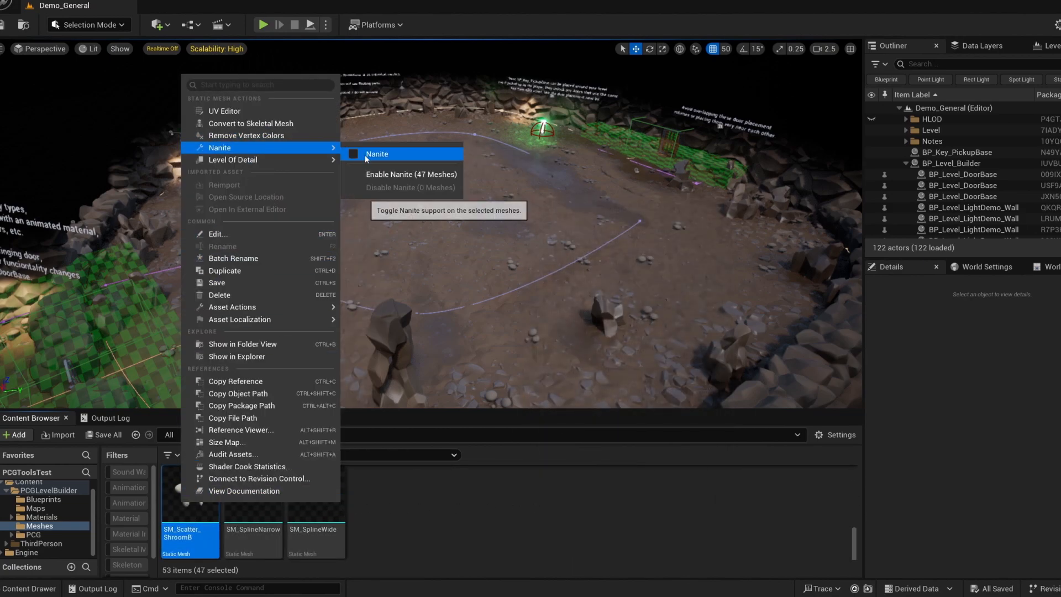
pyautogui.moveTo(379, 167)
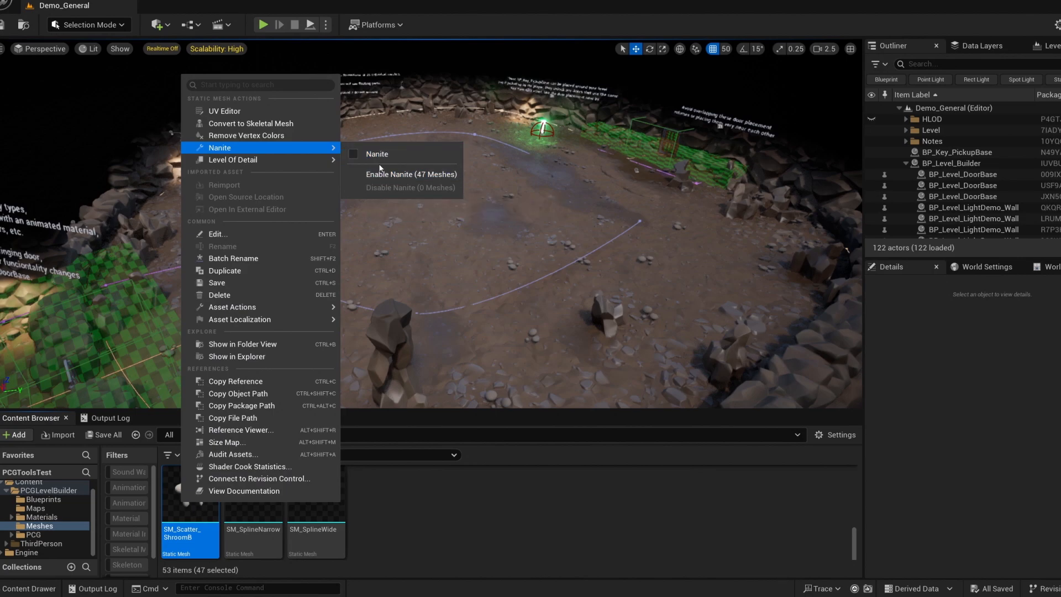
pyautogui.click(411, 173)
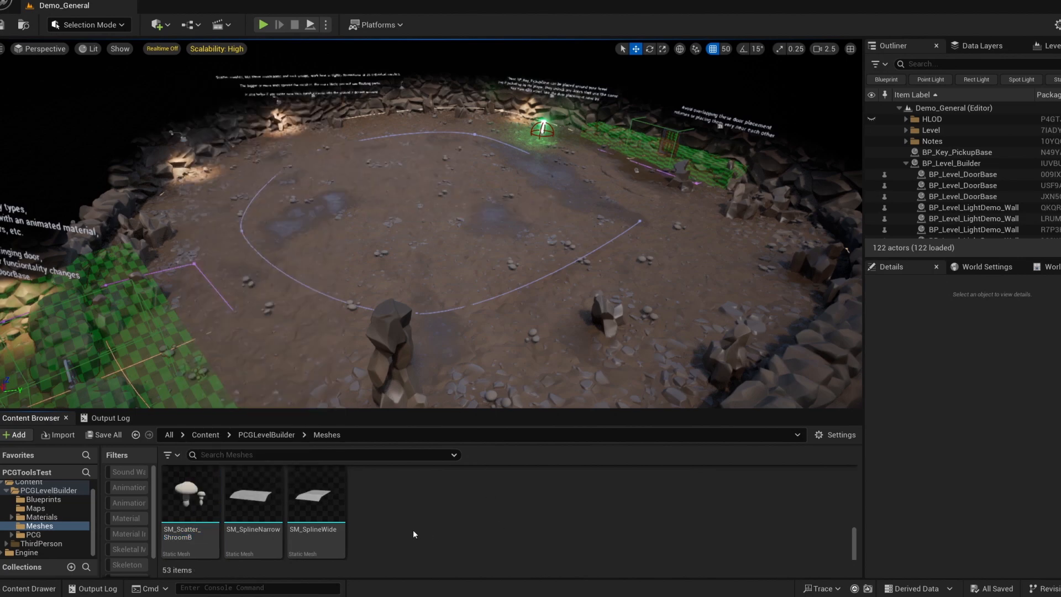
pyautogui.moveTo(430, 523)
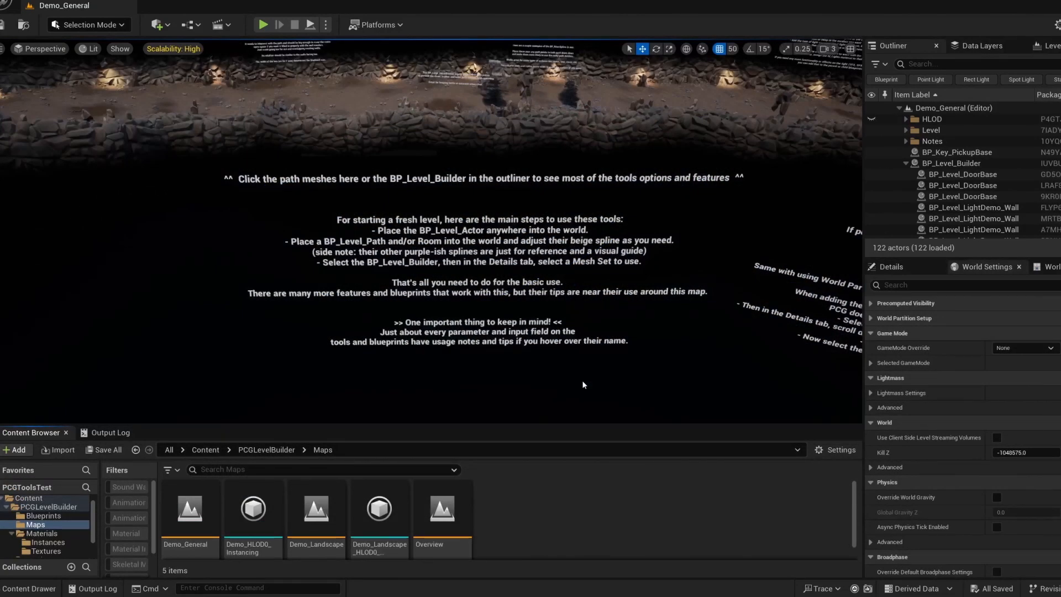
pyautogui.moveTo(189, 510)
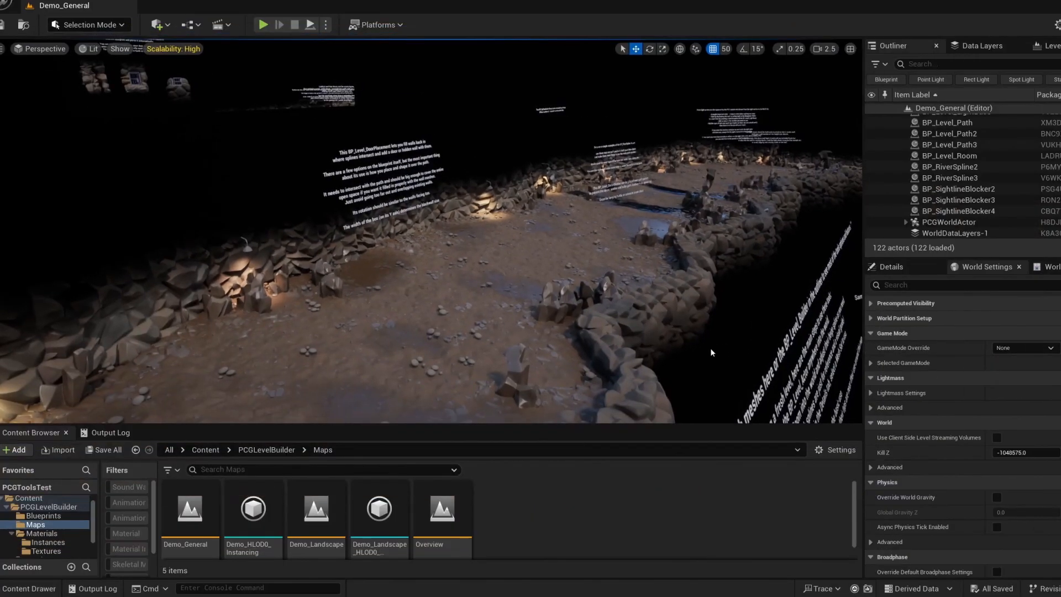
# Check the GameMode Override options in World Settings and start a Play In Editor session
pyautogui.click(1024, 347)
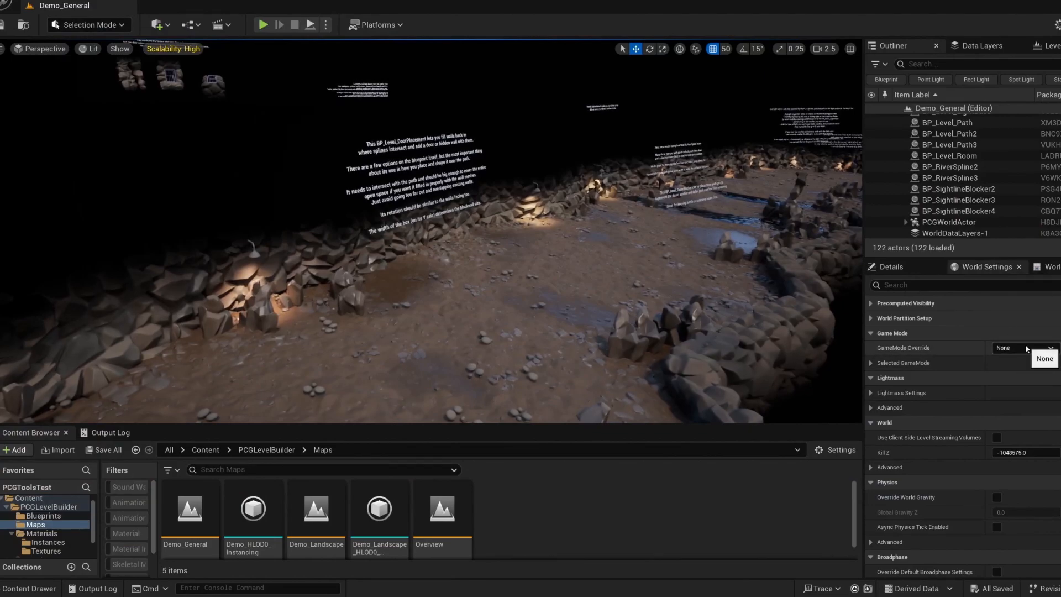
pyautogui.click(263, 24)
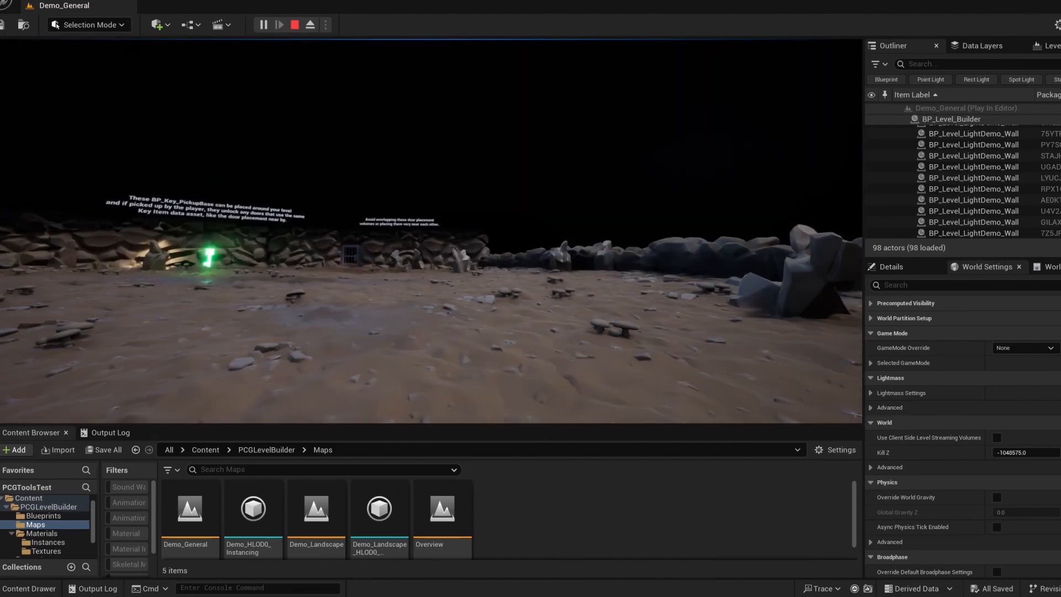
# Stop play and add the Third Person feature pack to the project
pyautogui.click(294, 25)
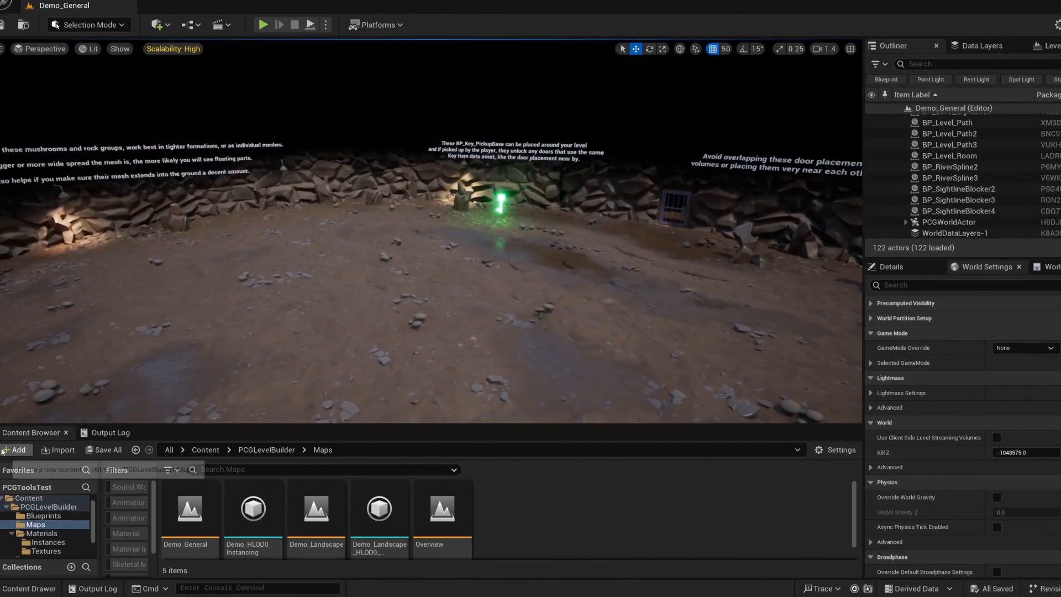
pyautogui.click(14, 450)
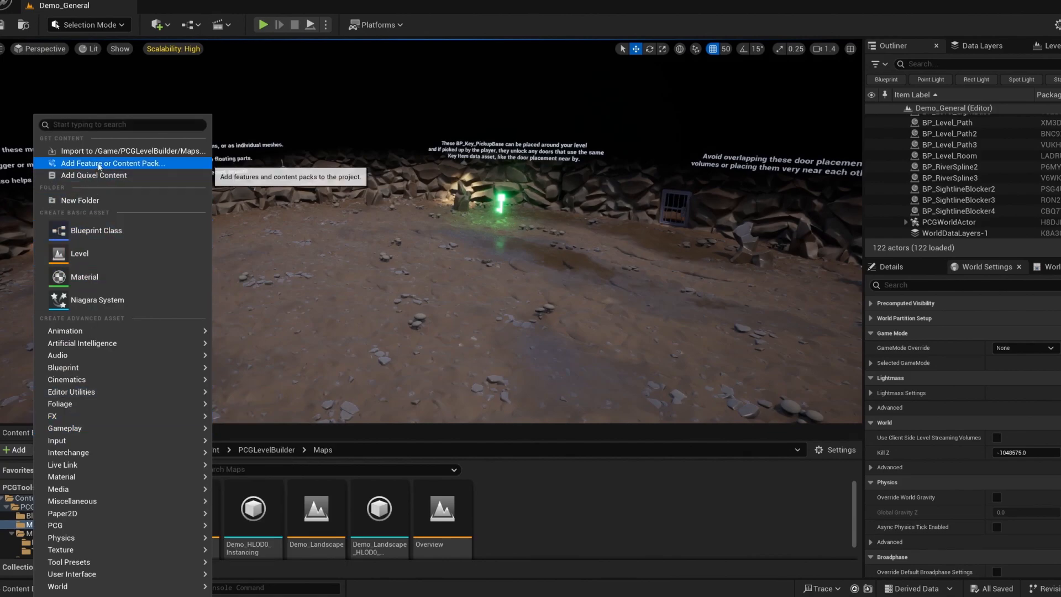
pyautogui.click(113, 163)
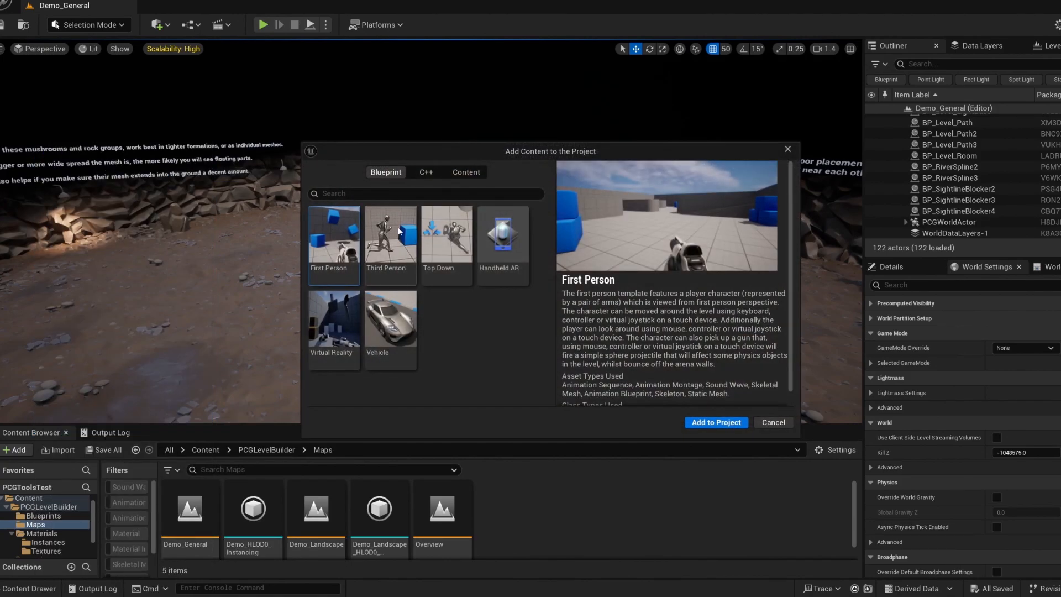
pyautogui.click(390, 240)
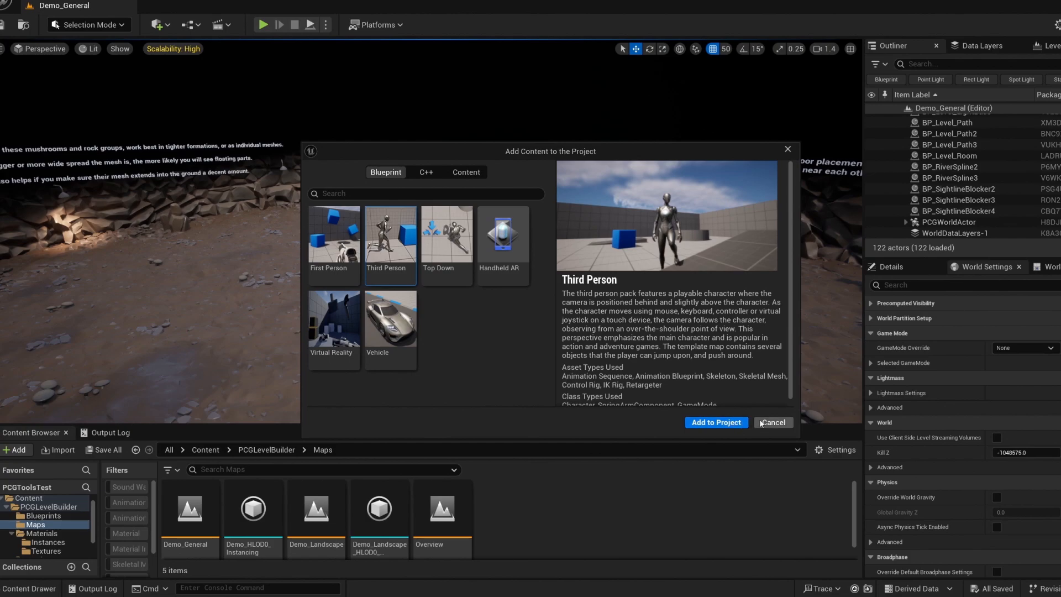
pyautogui.click(1021, 347)
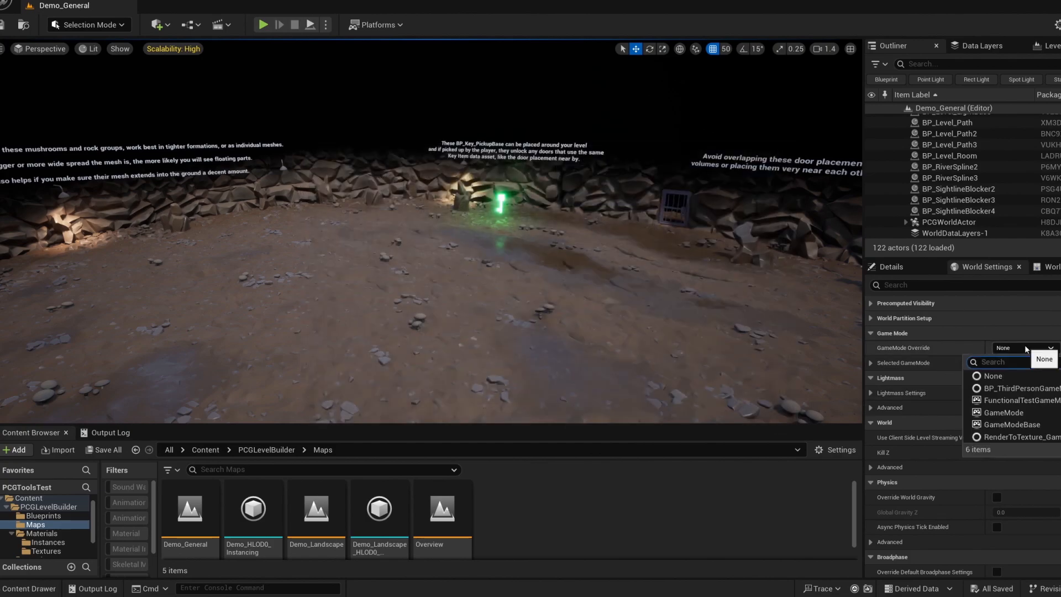
# Set GameMode Override to BP_ThirdPersonGameMode, test-play as the character, then stop
pyautogui.click(1021, 388)
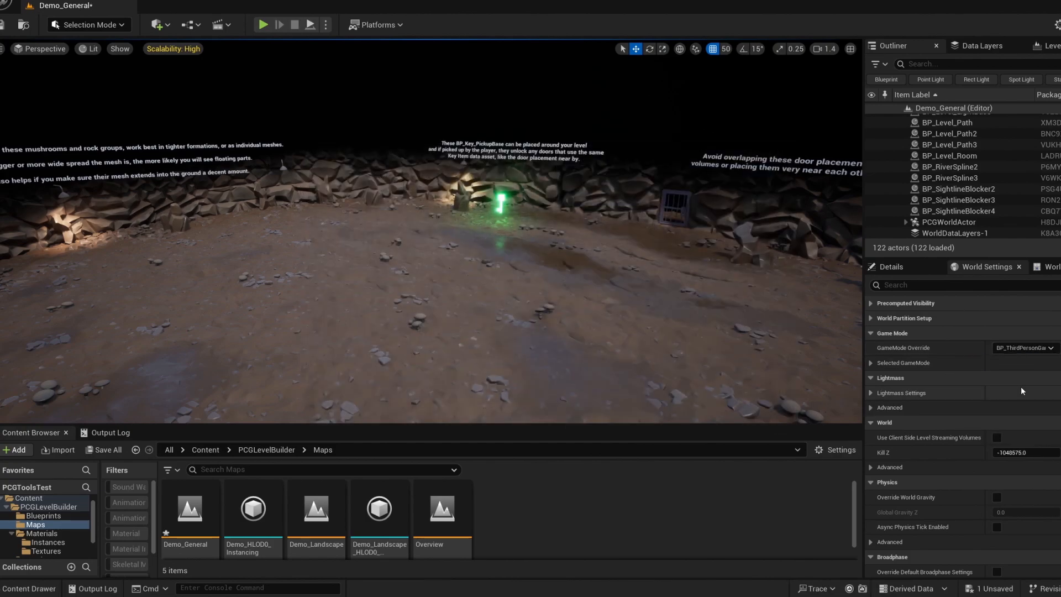
pyautogui.moveTo(603, 318)
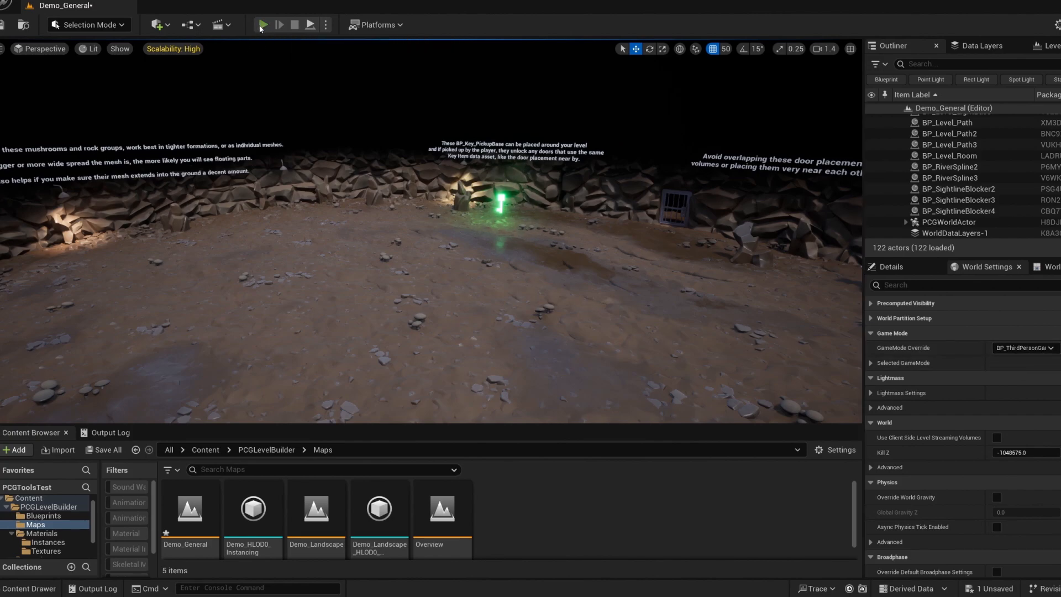
pyautogui.click(263, 25)
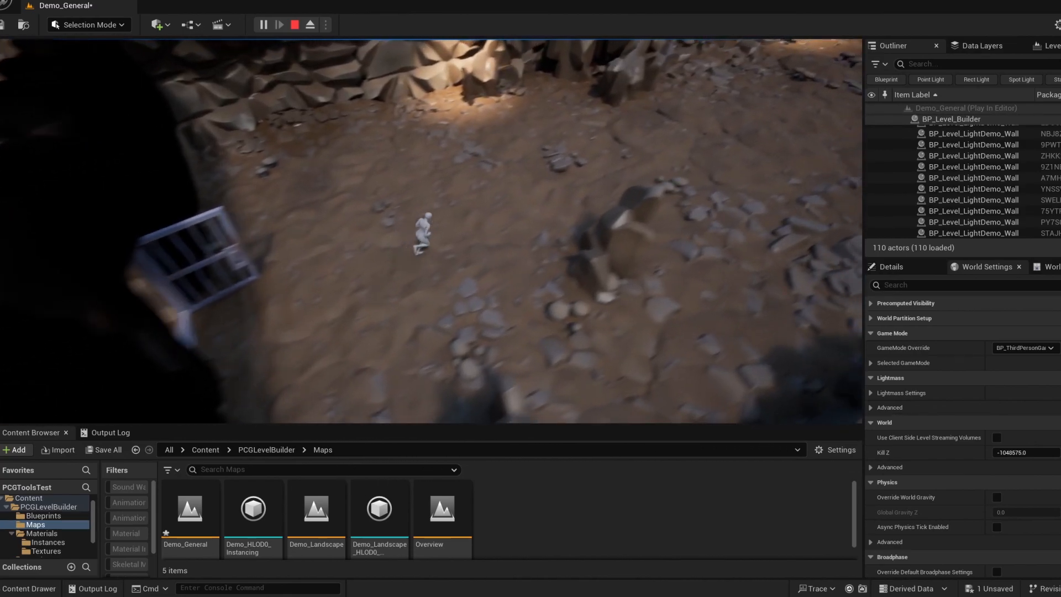
pyautogui.click(294, 24)
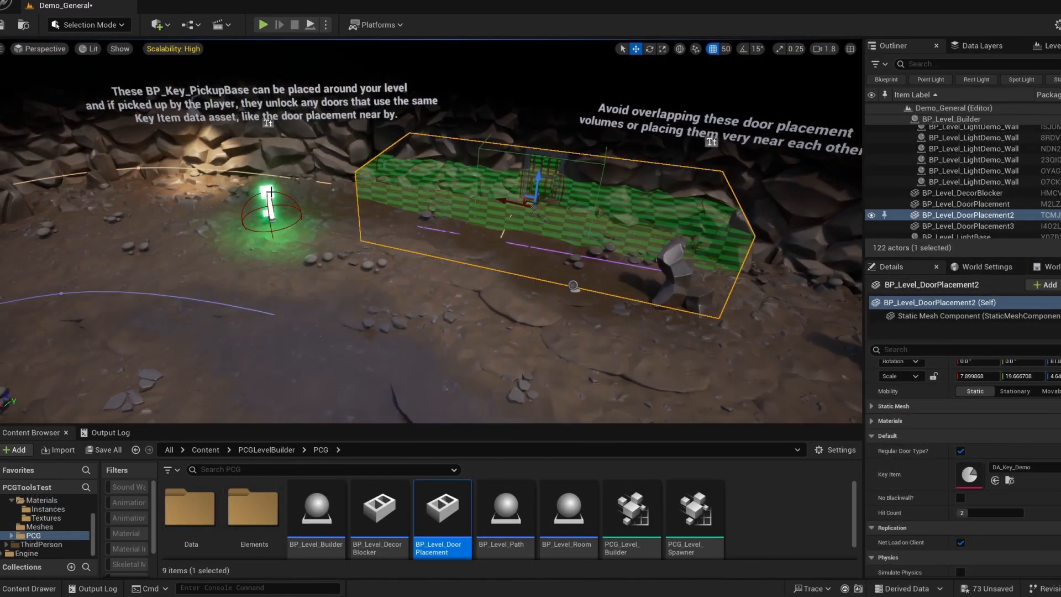